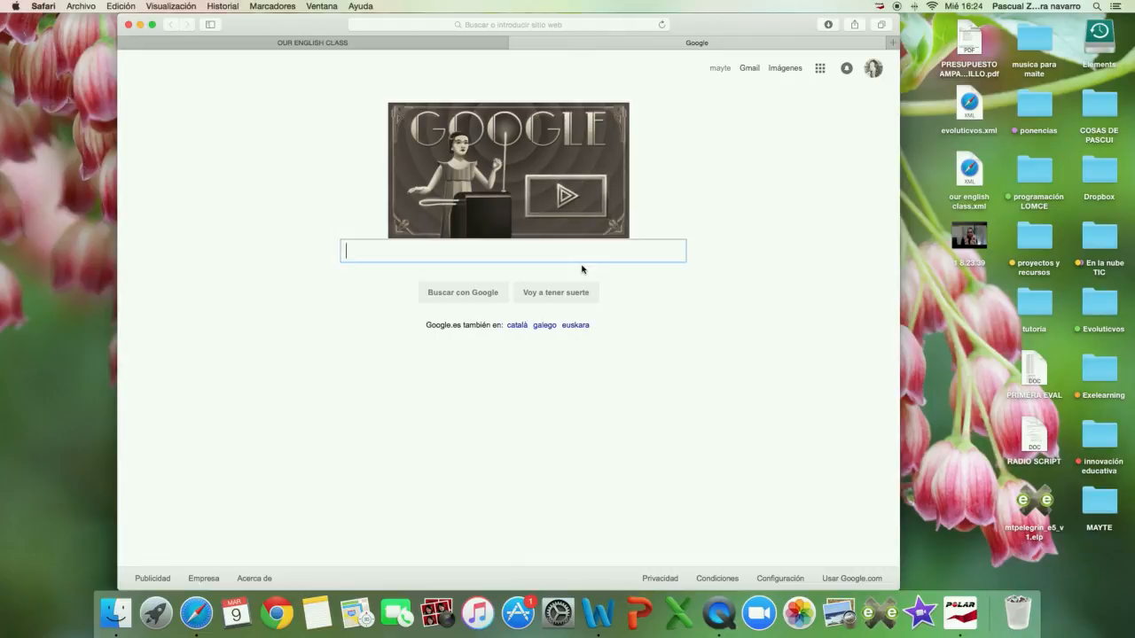
Search Google for 'qr code generator' and open the 'QR Code Generator - Genere aquí su código QR gratis' result.
text(qr code generator)
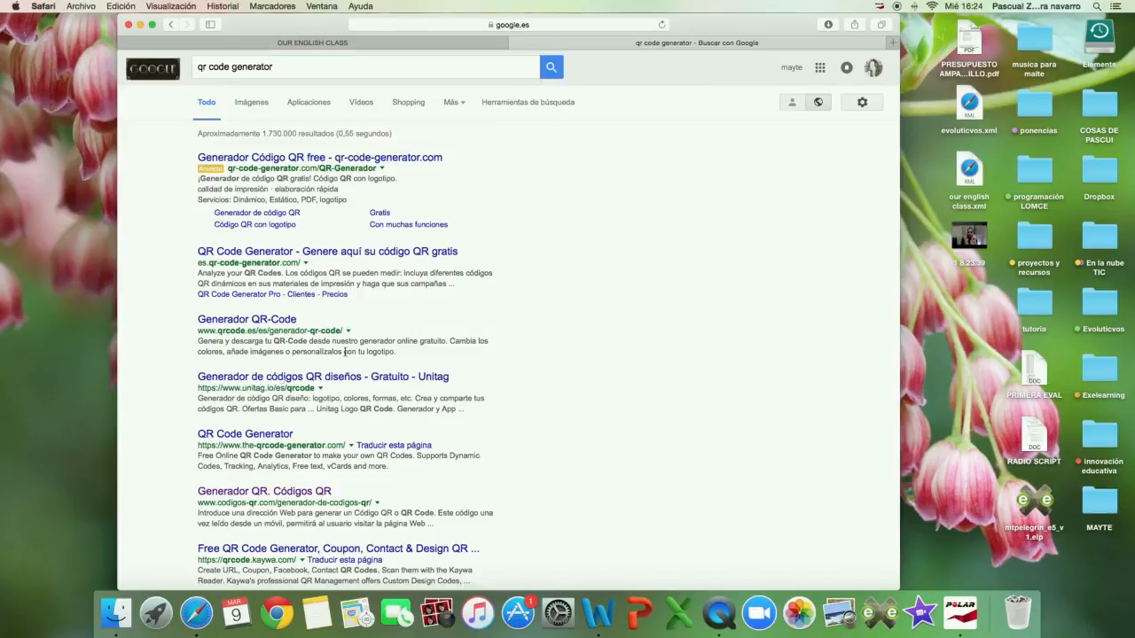
click(328, 251)
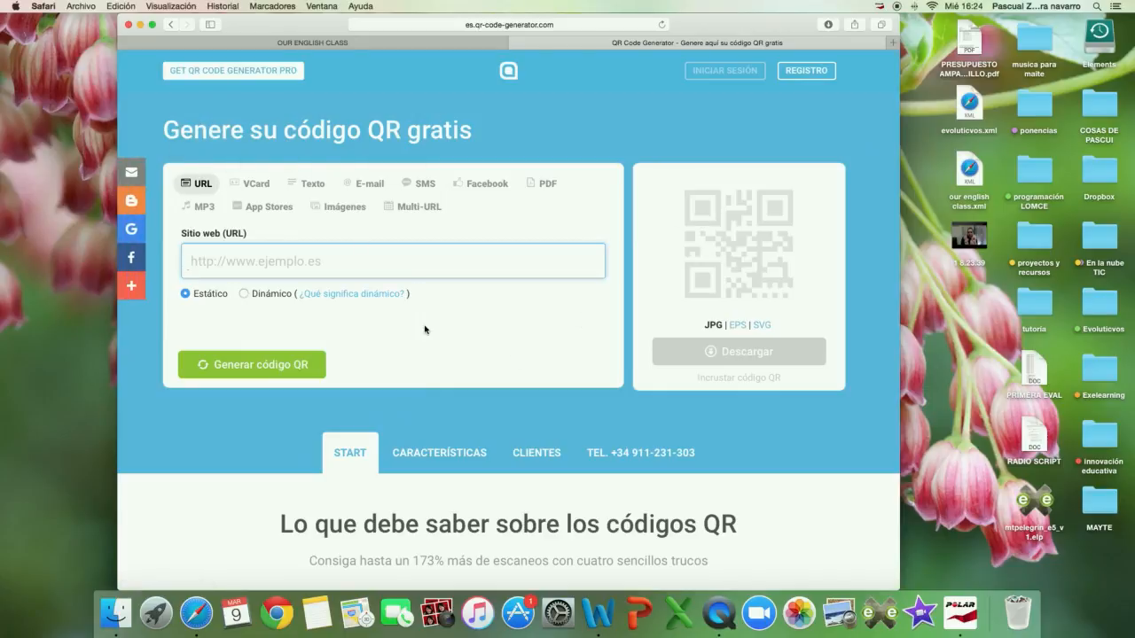
mouse_move(312, 184)
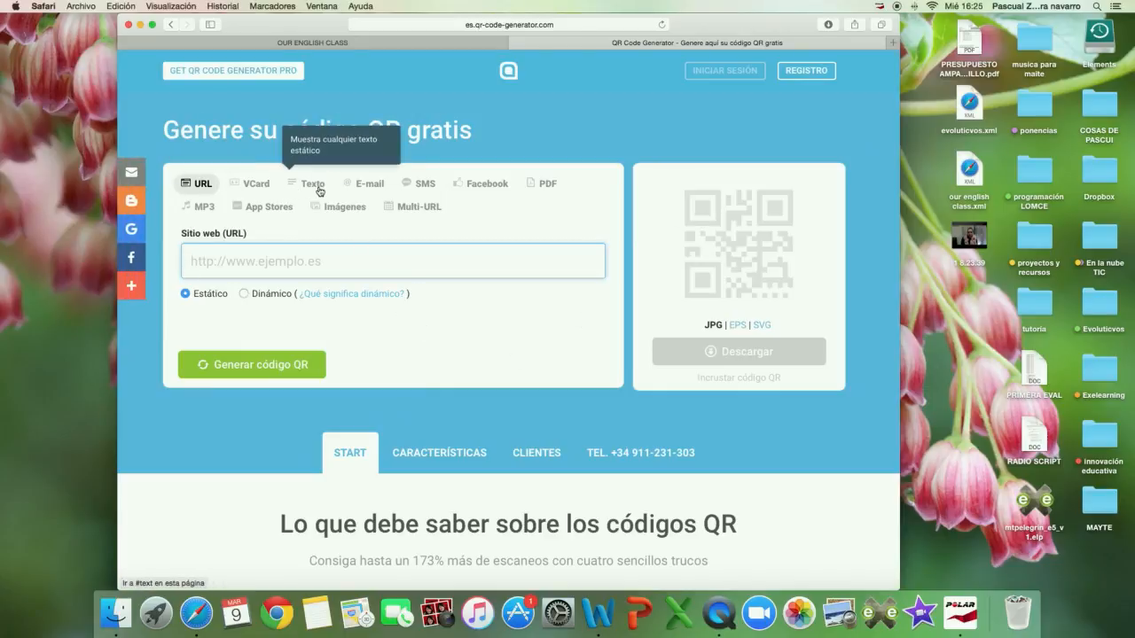
Switch the generator to the Texto free-text mode and begin the message with 'It is a'.
click(311, 183)
text(It is a)
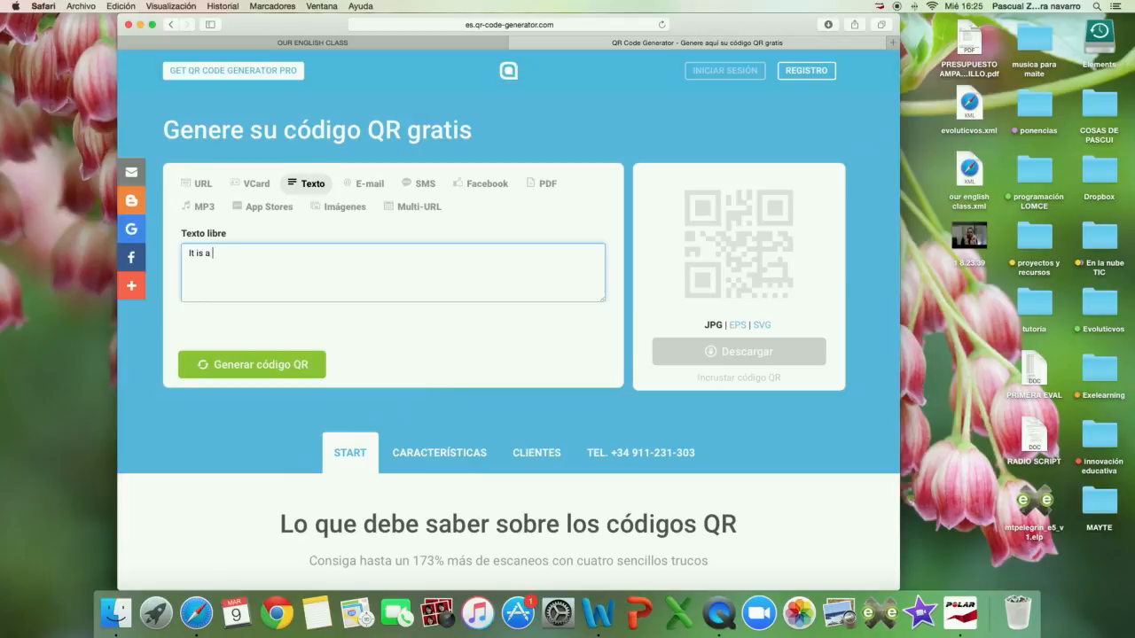
Describe the tiger as a mammal, vertebrate and wild animal that has fur.
text(tiger. it)
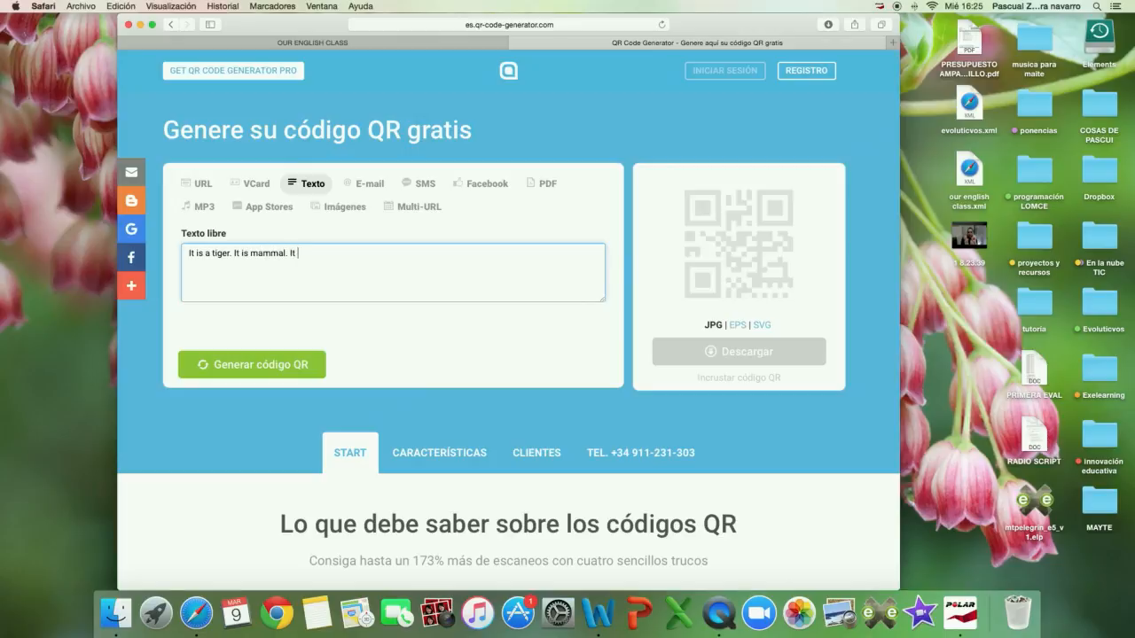
text(is vertebrate. It is beautiful and)
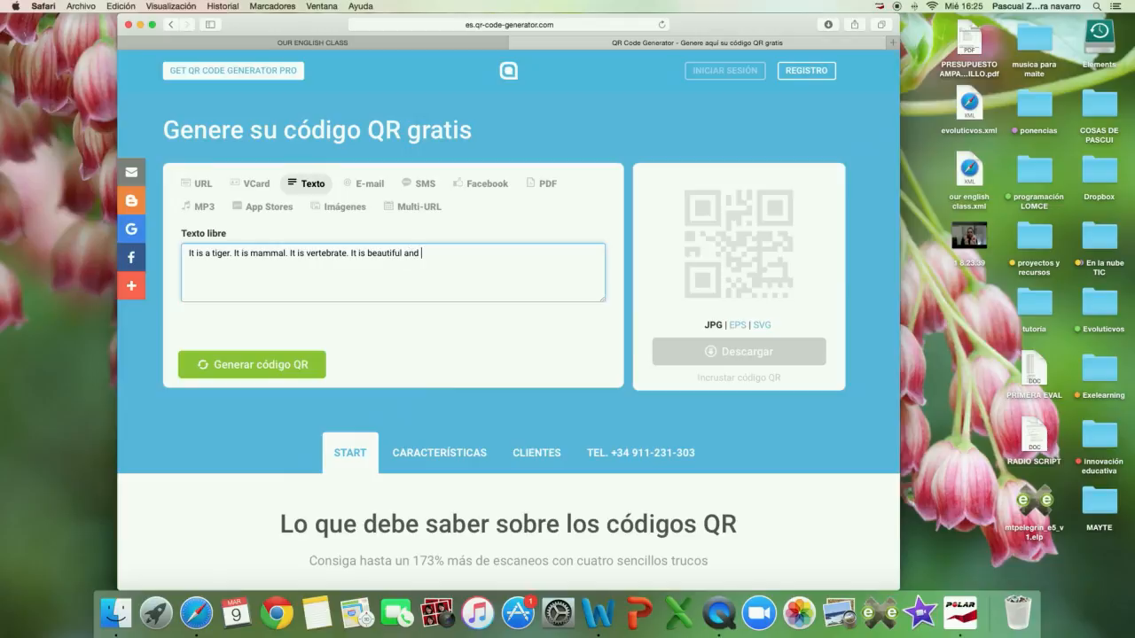
text(wild.)
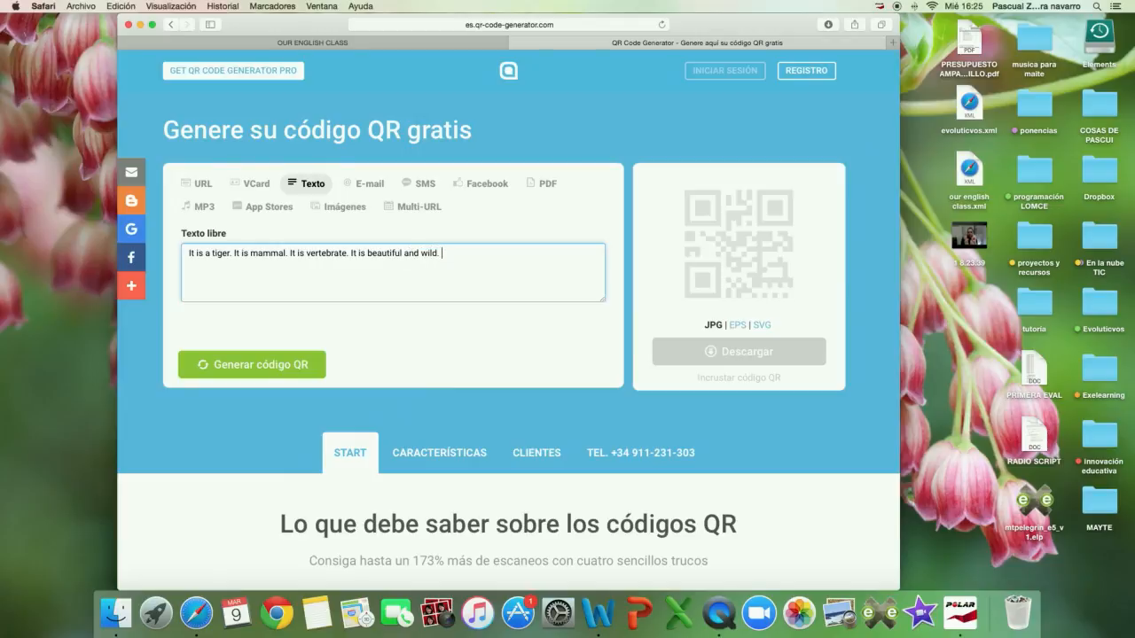
text(It has got fu)
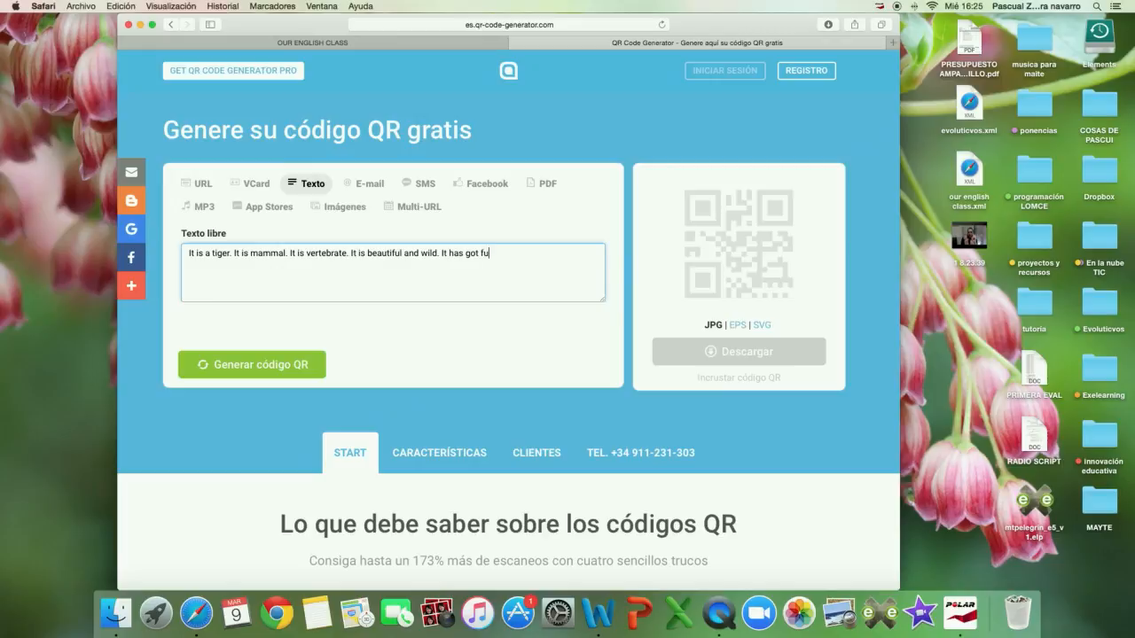
text(r.)
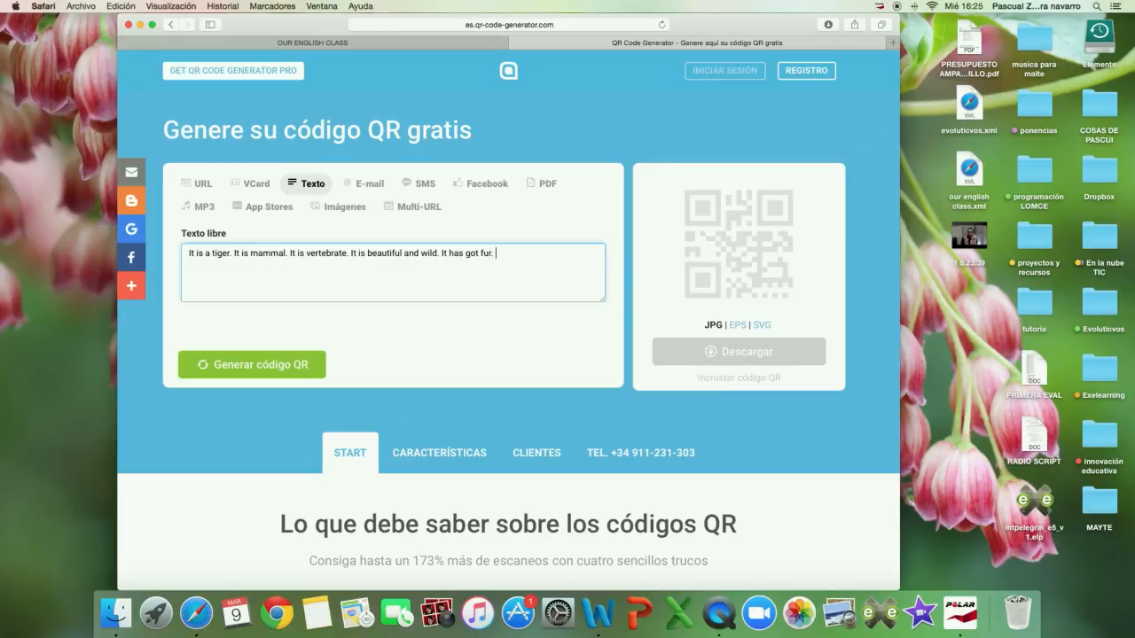
Add that it has black stripes, can jump and run, but can't fly.
text(It has)
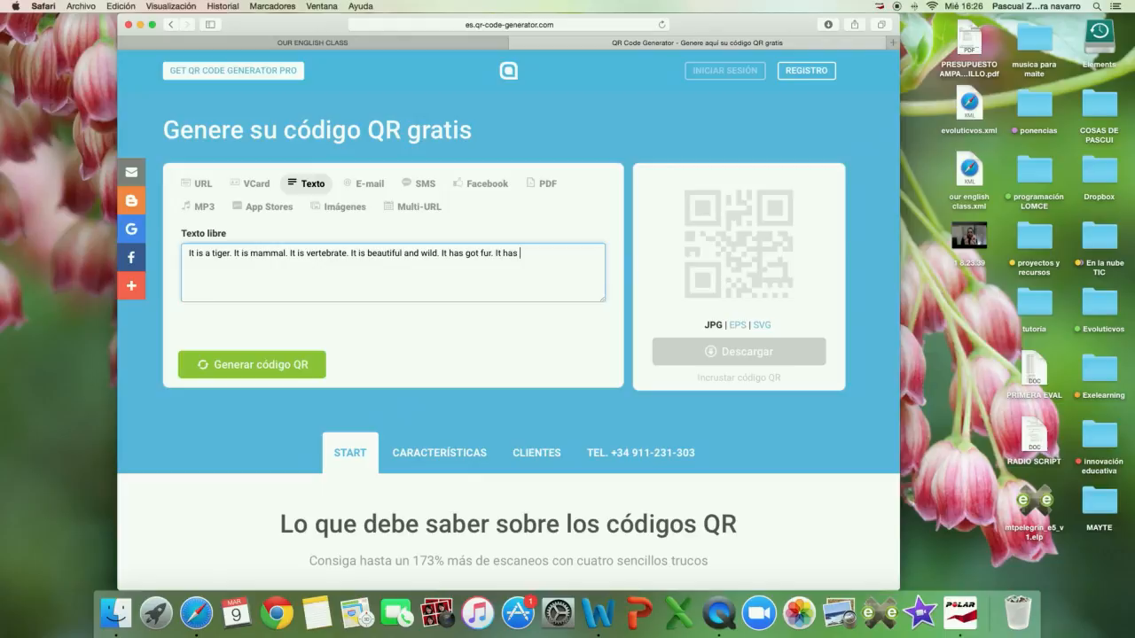
text(got)
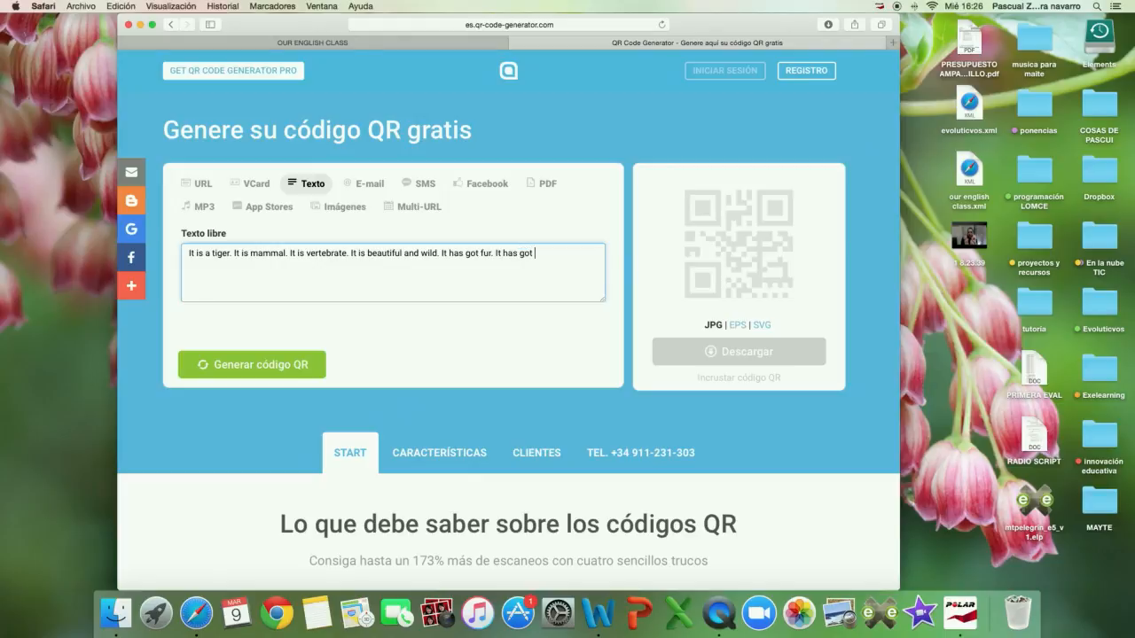
text(orange and)
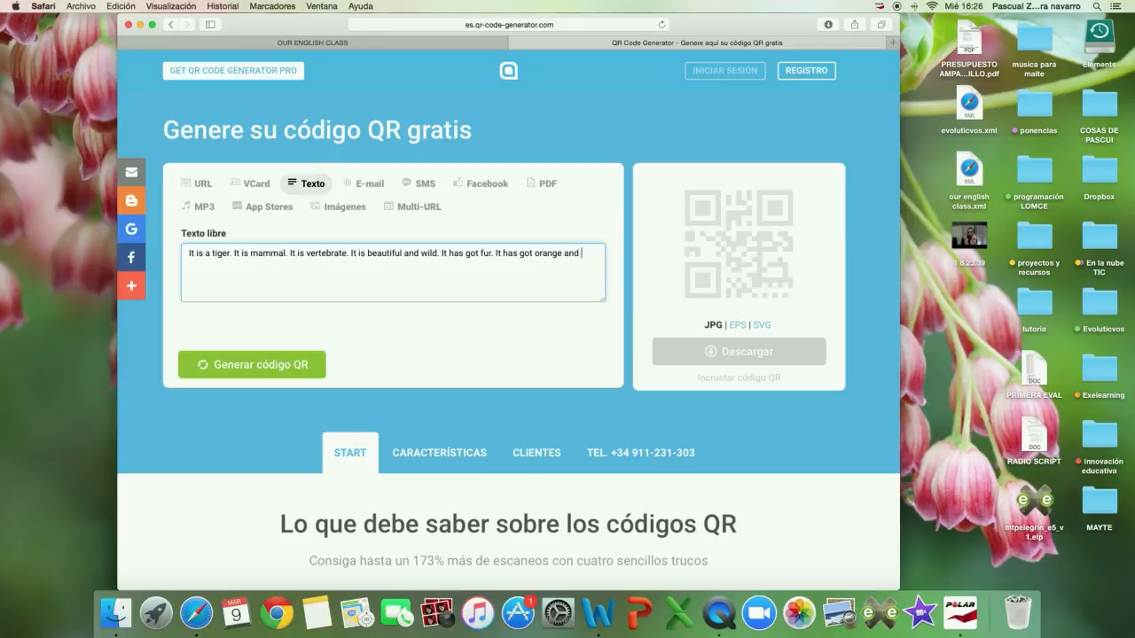
text(black si)
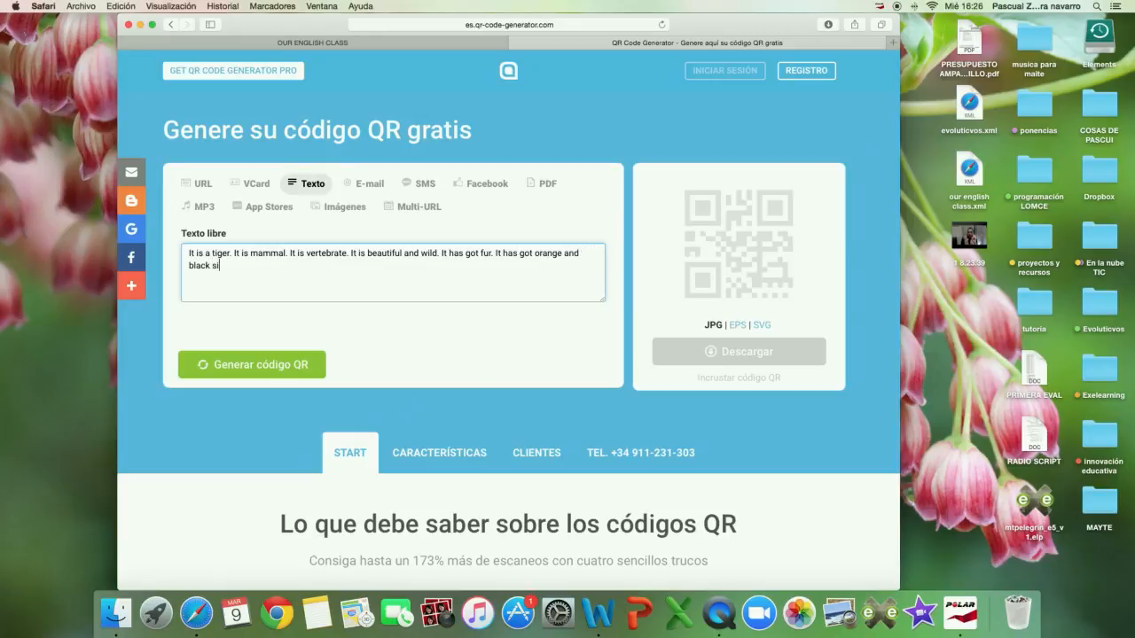
text(tripes)
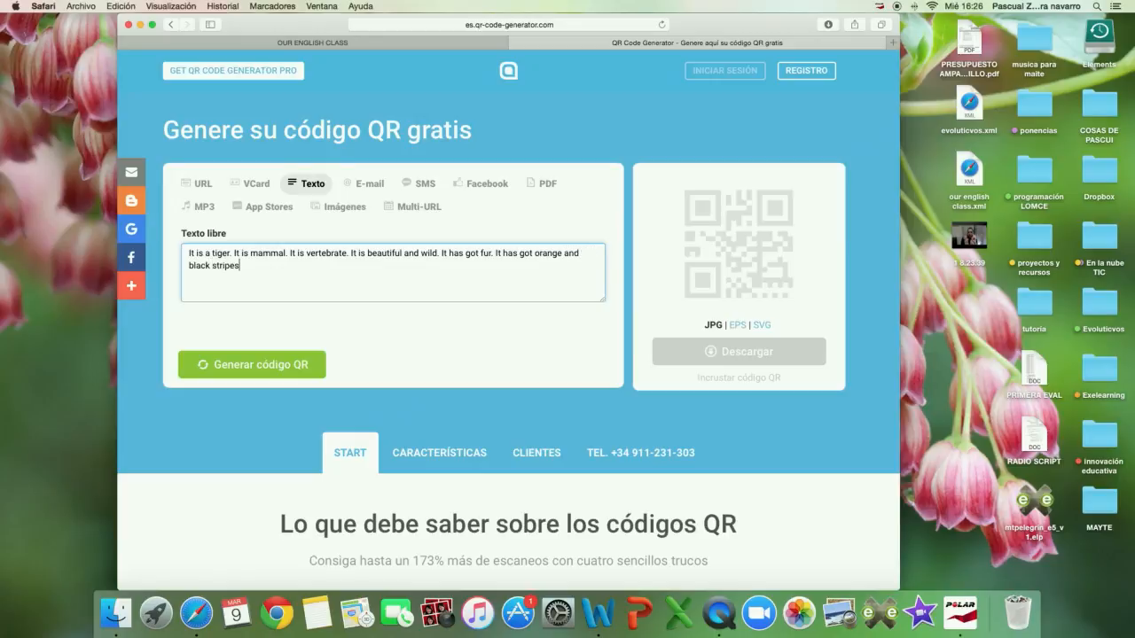
text(It)
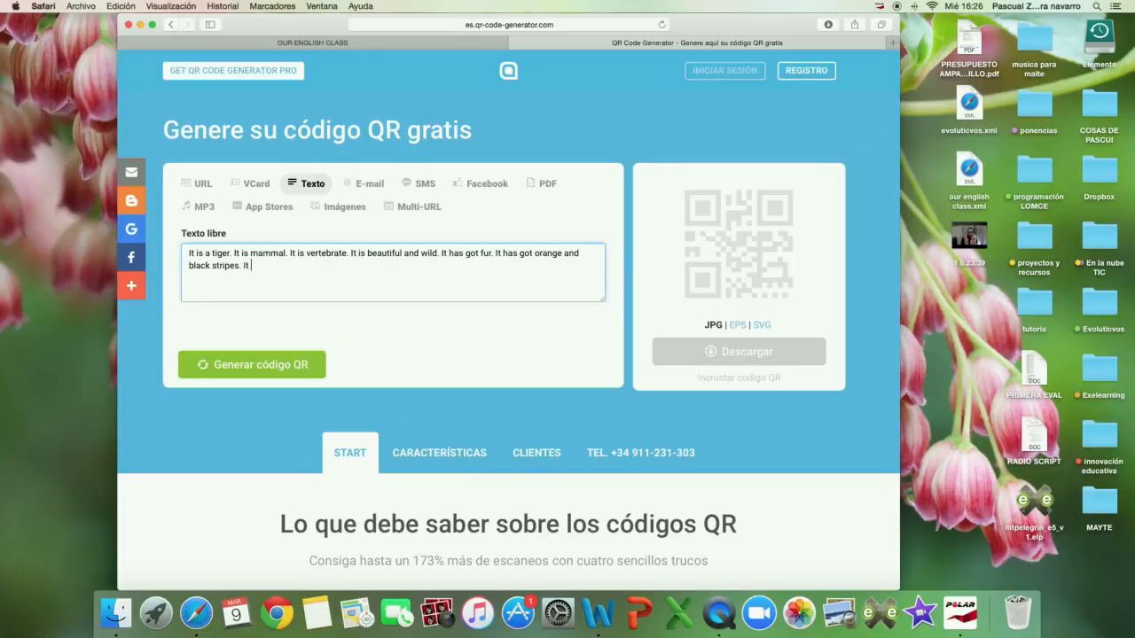
text(can jump)
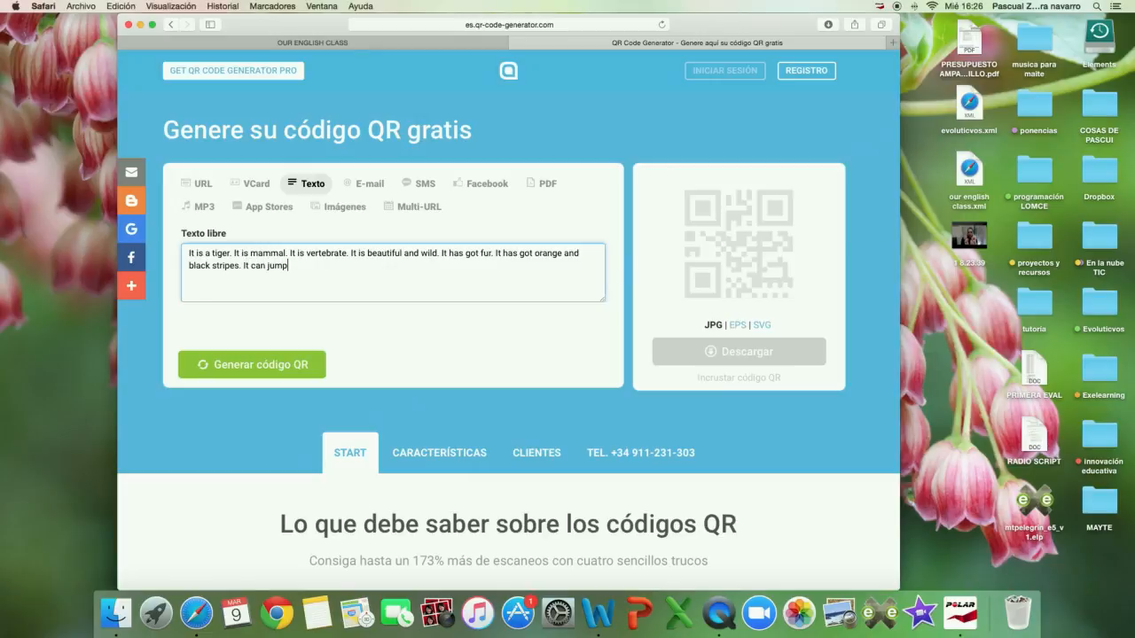
text(and run, but)
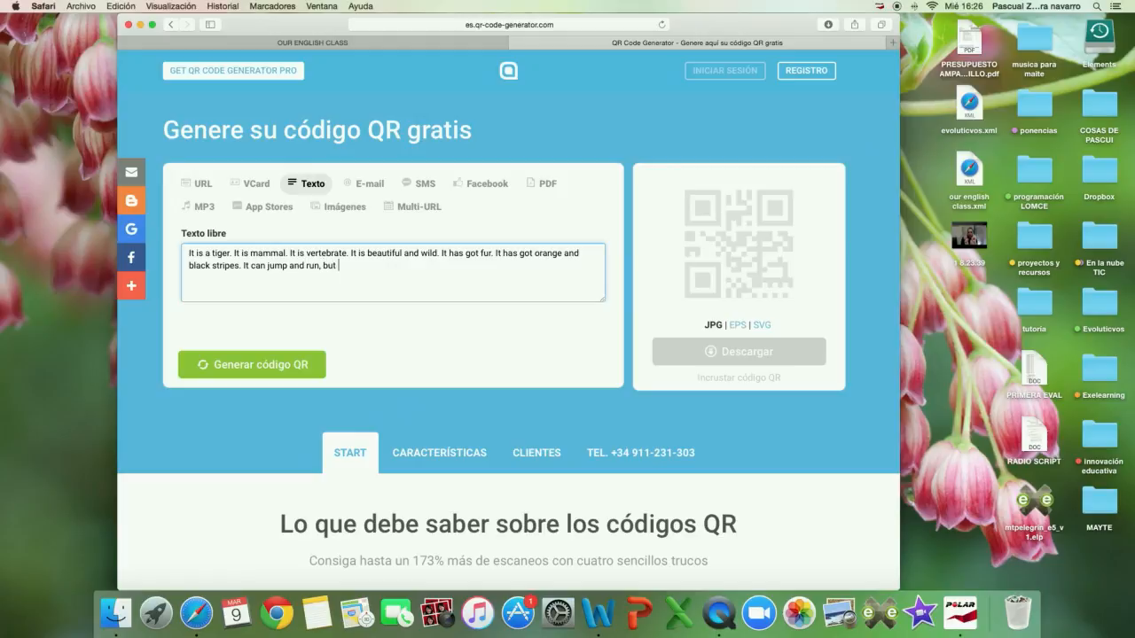
text(it can't)
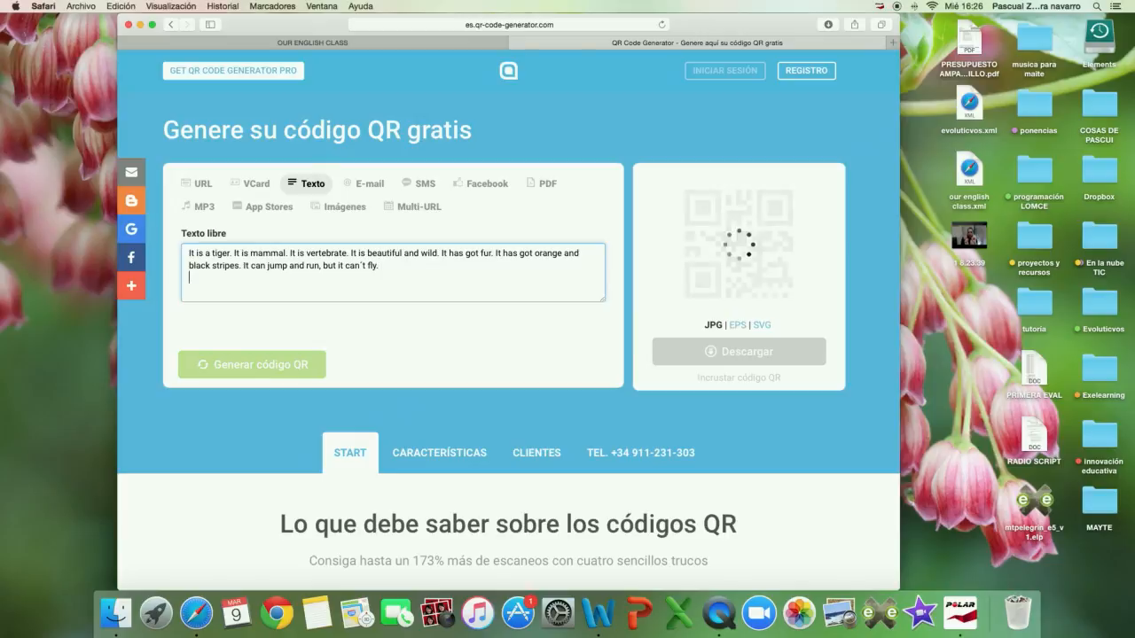
Generate the QR code from the tiger text and start a new line with 'It is'.
click(252, 365)
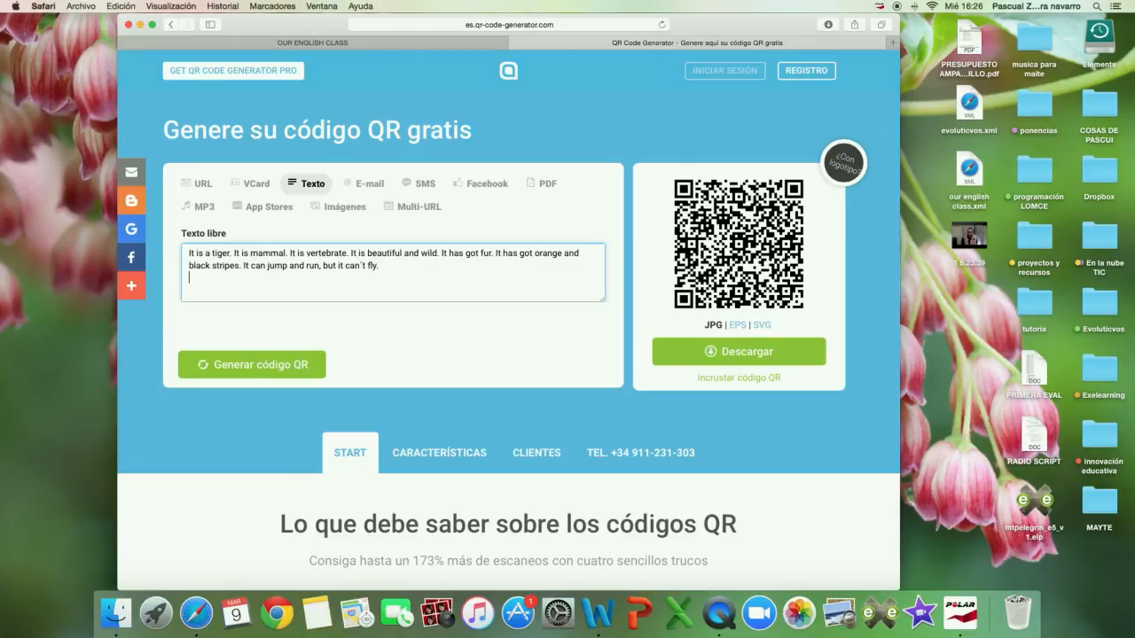
text(It is bigger t)
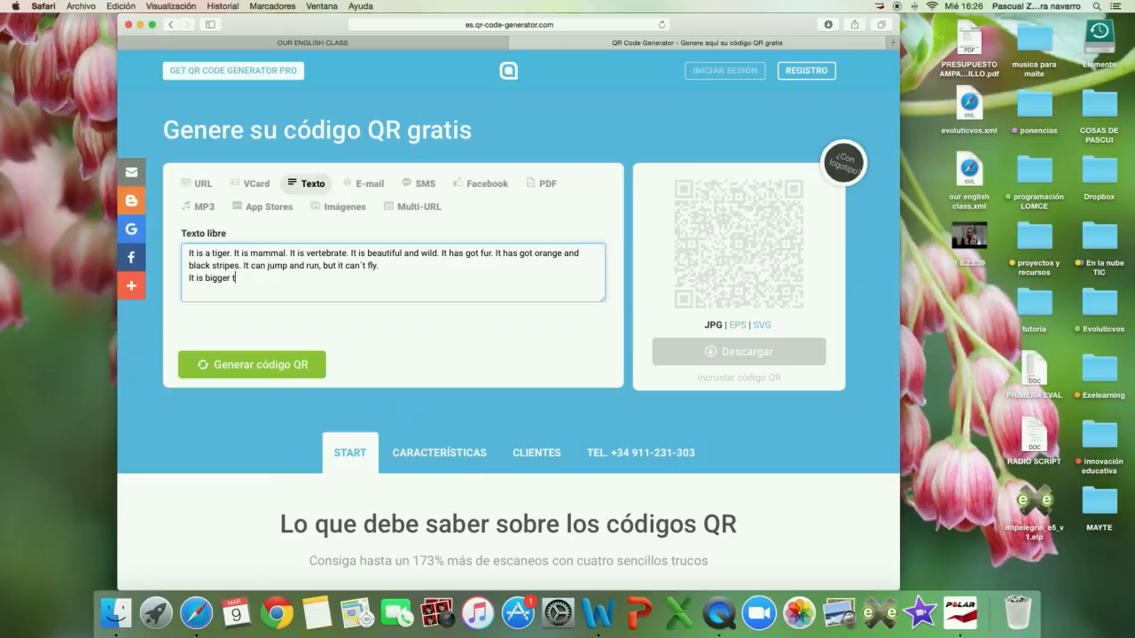
Add that the tiger is bigger than an ant, faster than a turtle, eats meat, lives in the jungle.
text(han an ant. It is)
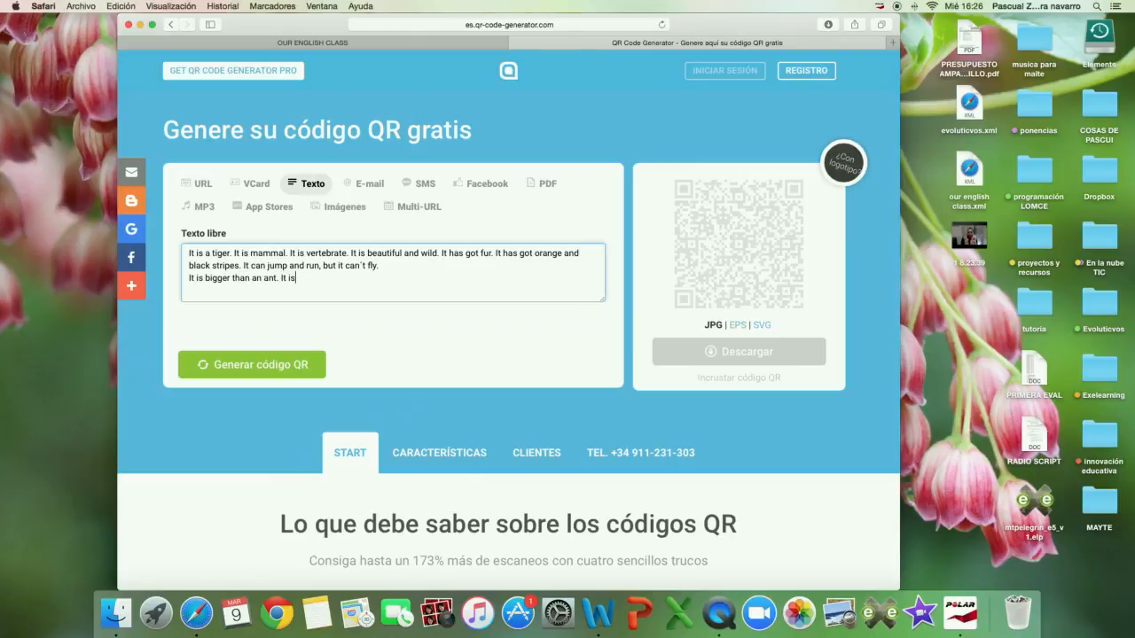
text(faster than a tur)
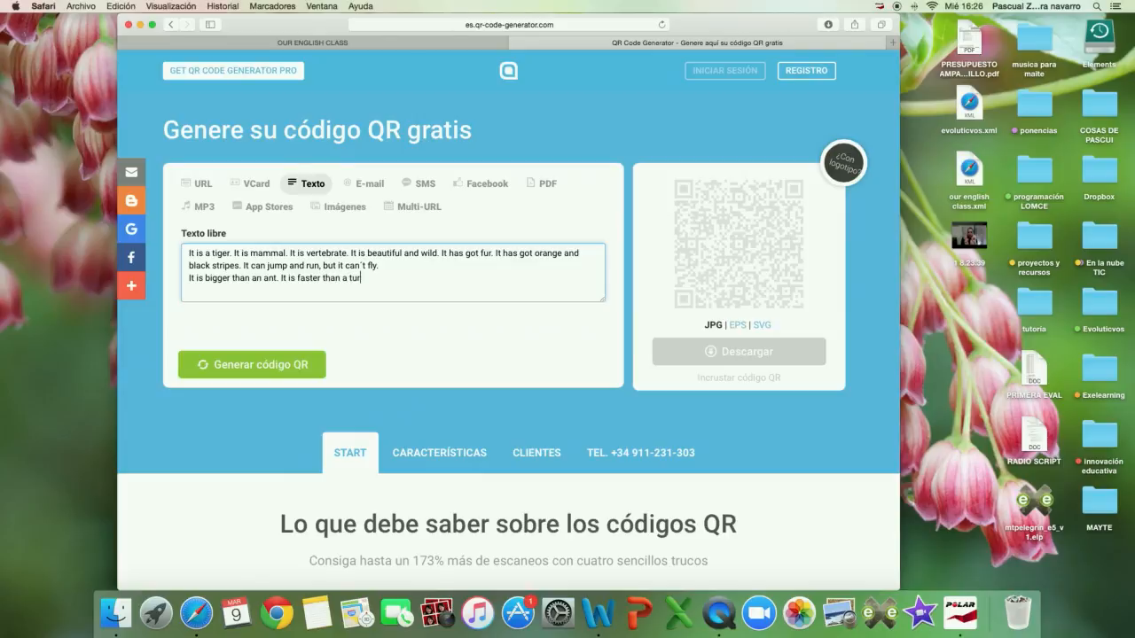
text(tle.)
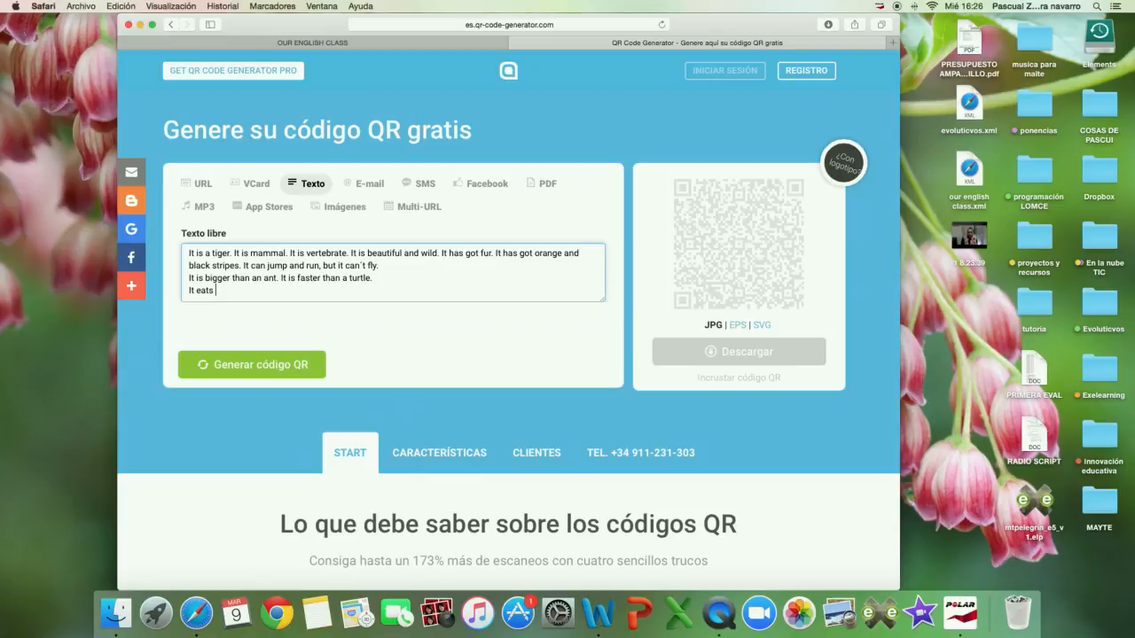
text(meat.)
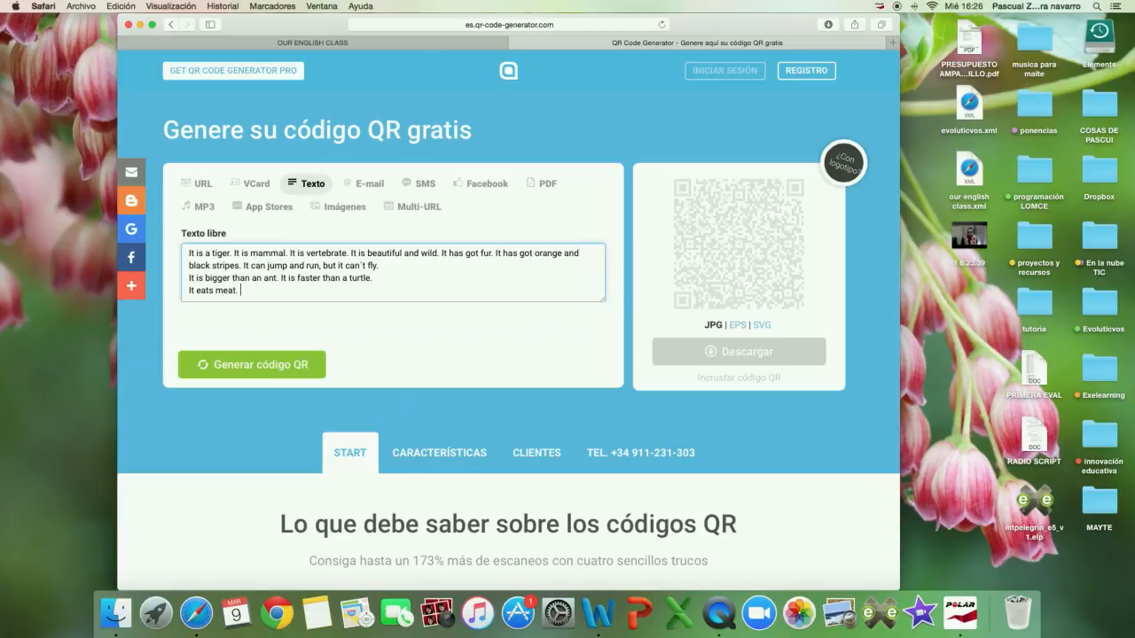
text(It lives in)
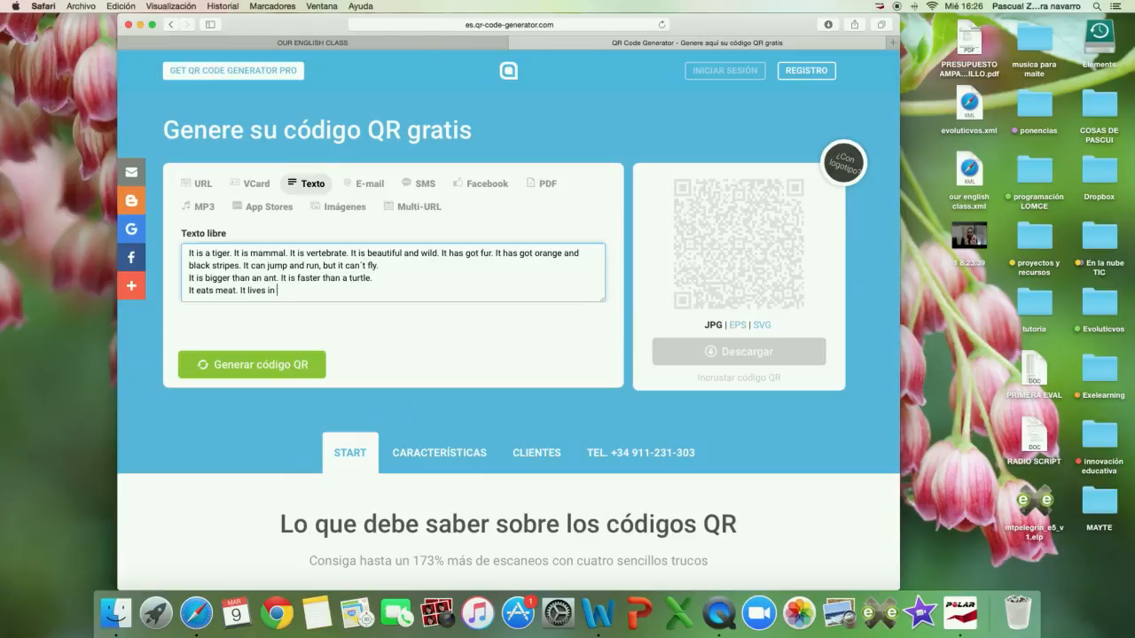
text(the)
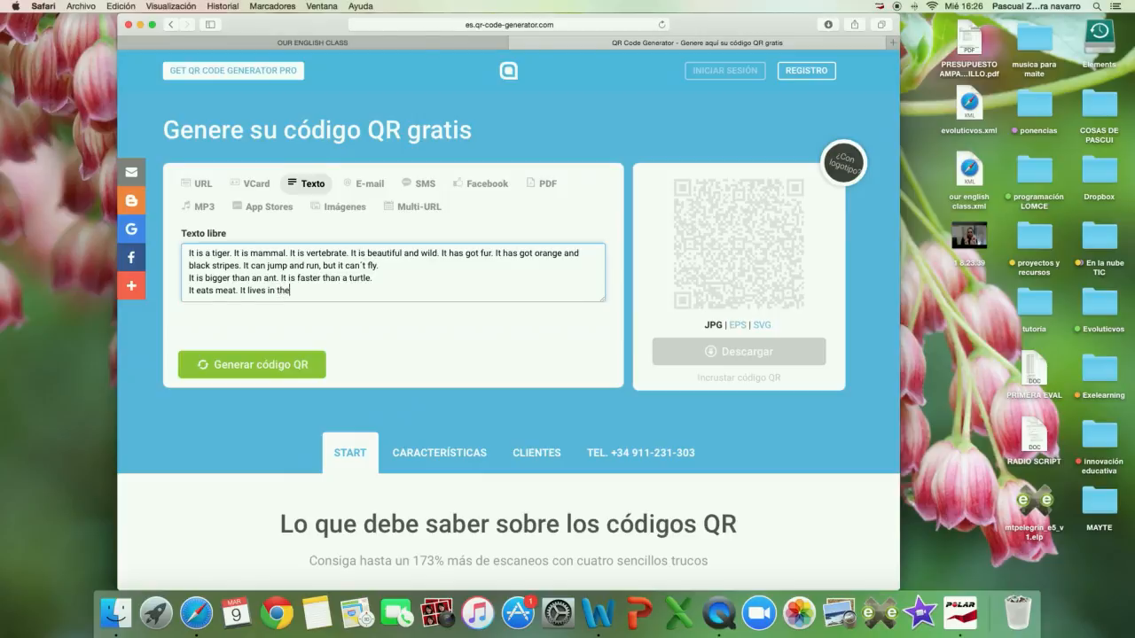
text(jungle)
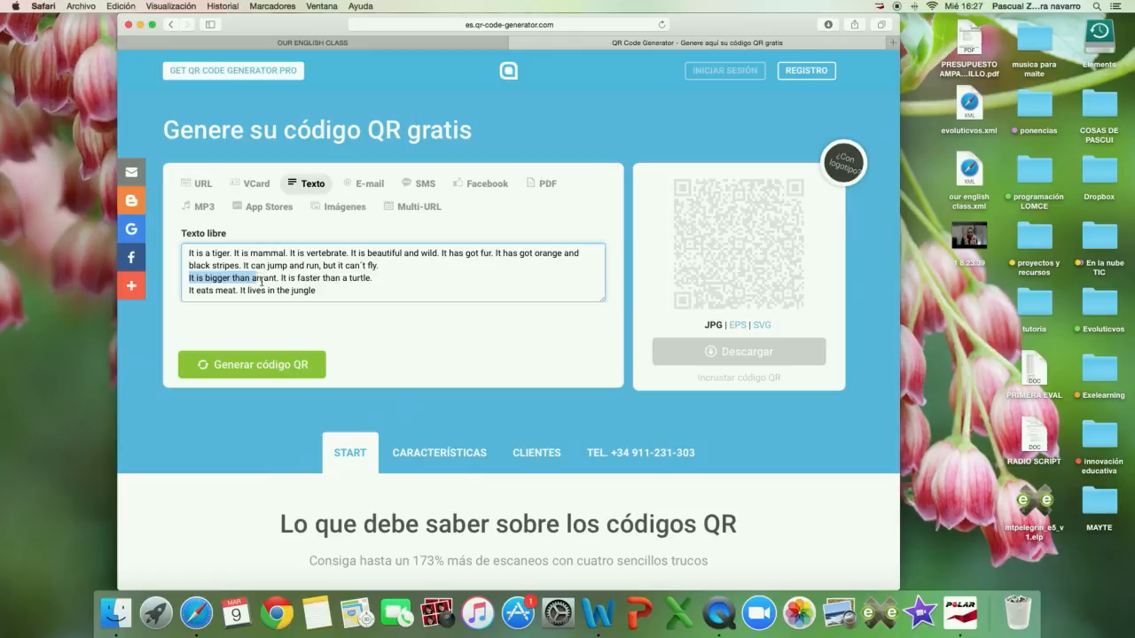
drag(188, 277, 373, 278)
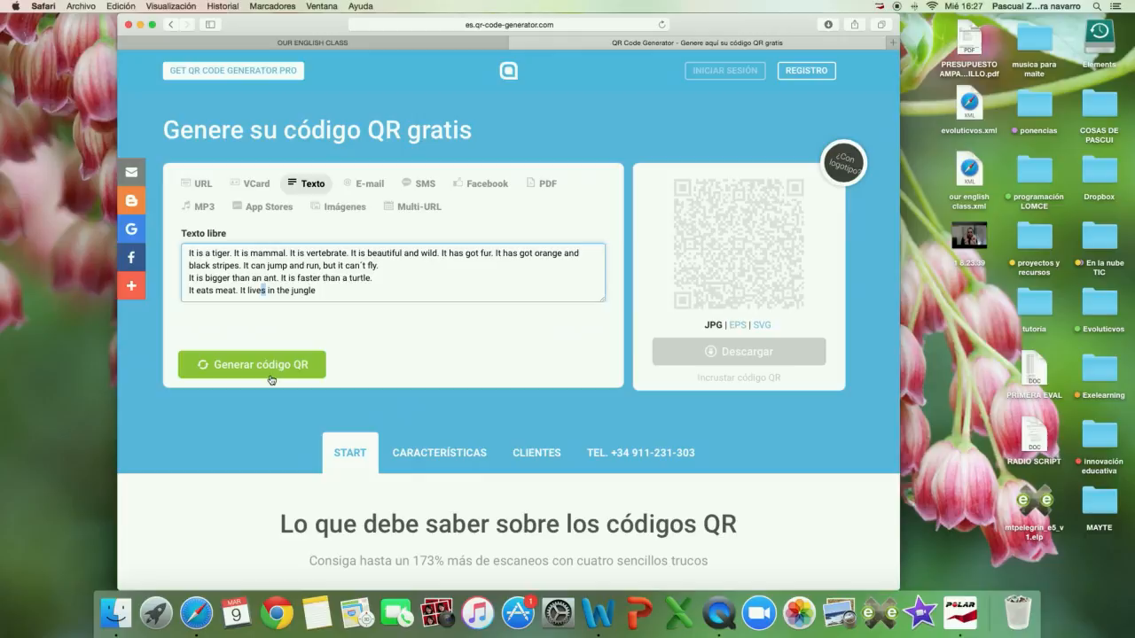
Regenerate the QR code for the full description and download it as static_qr_code_without_logo.jpg.
click(251, 365)
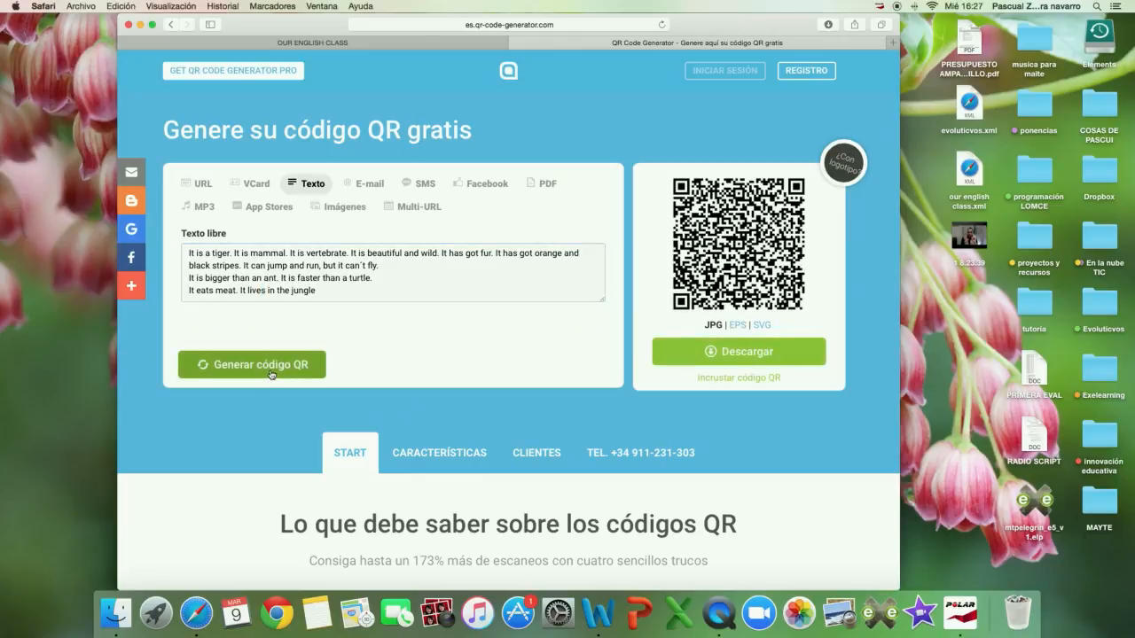
click(252, 365)
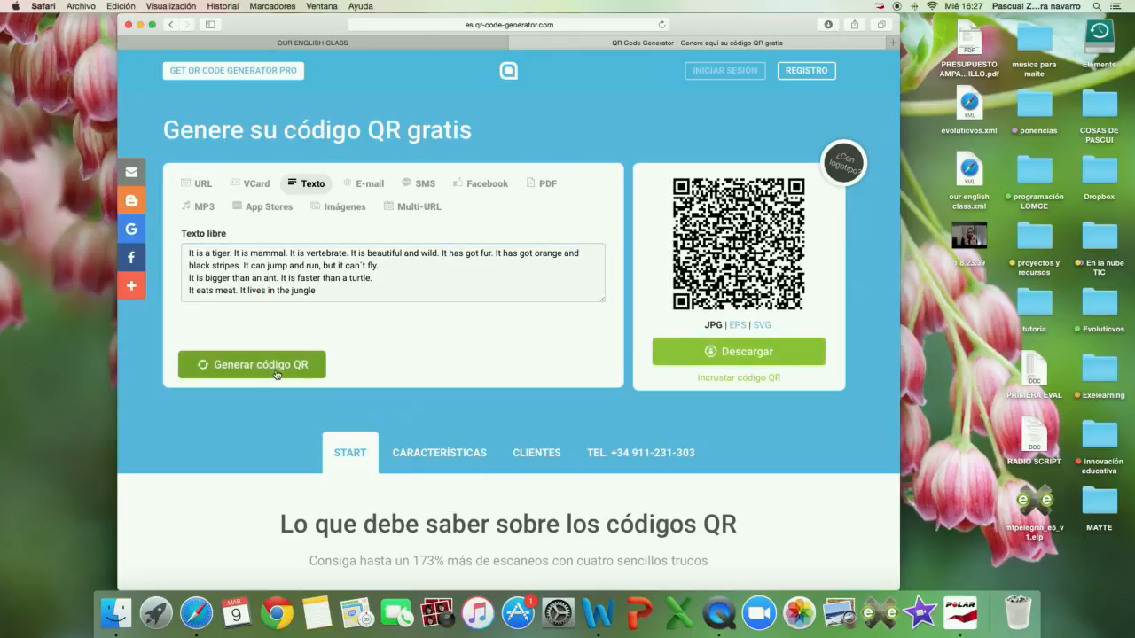
click(251, 363)
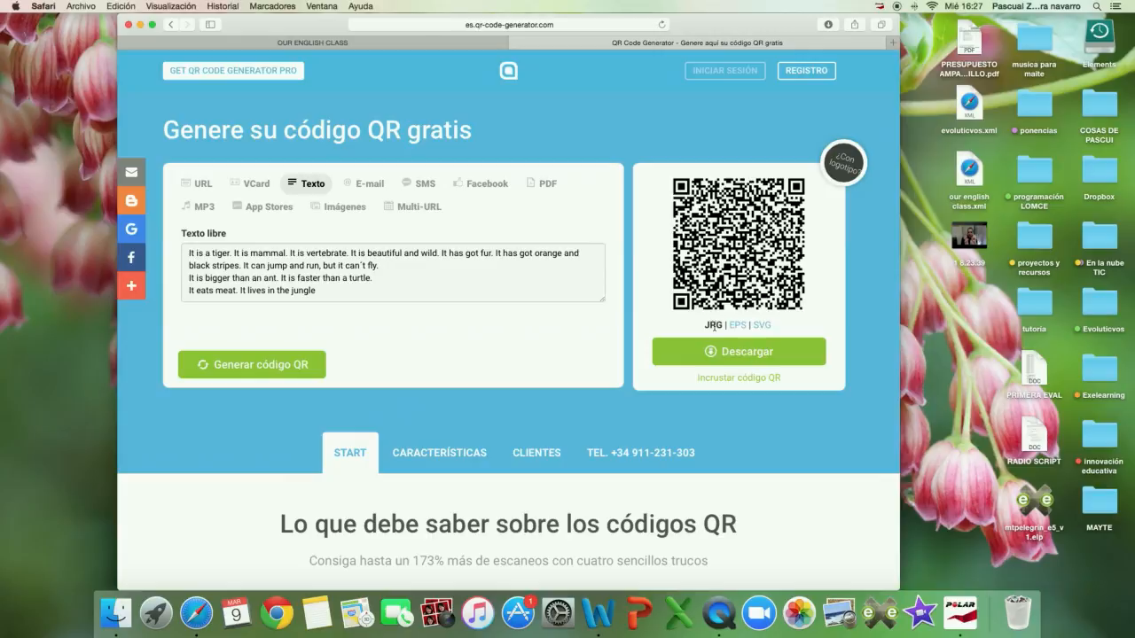
click(739, 351)
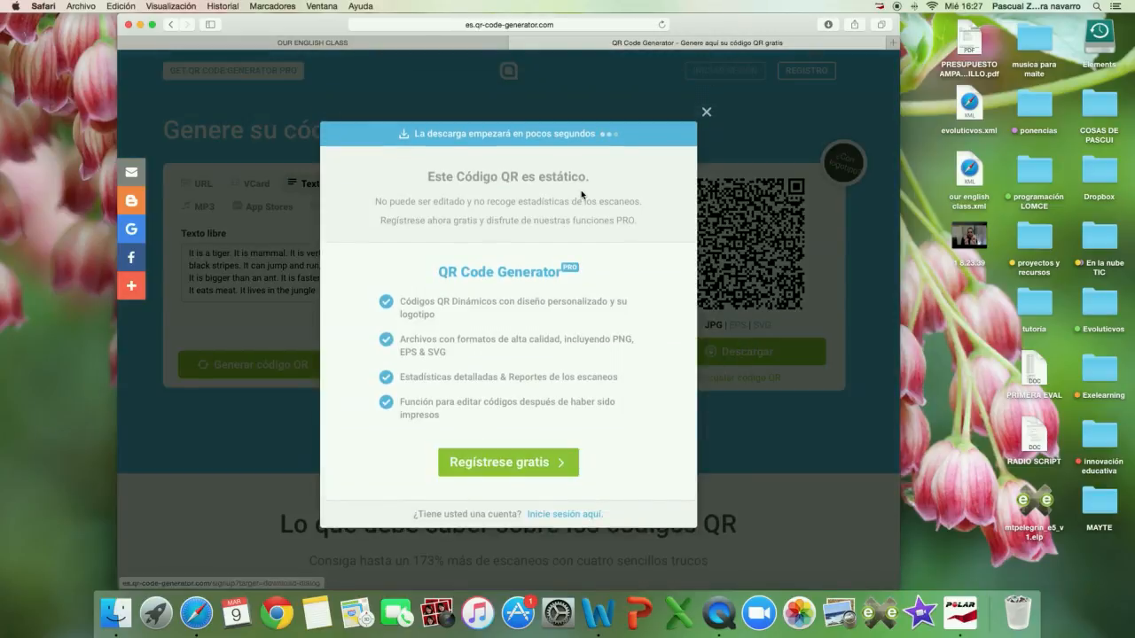
mouse_move(561, 379)
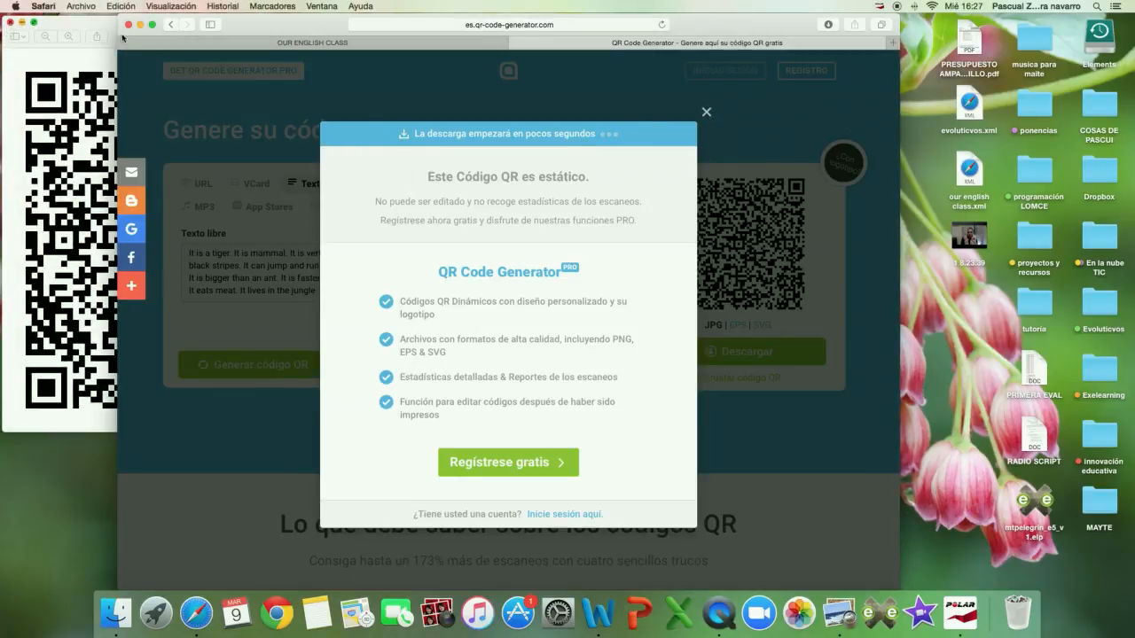
click(706, 112)
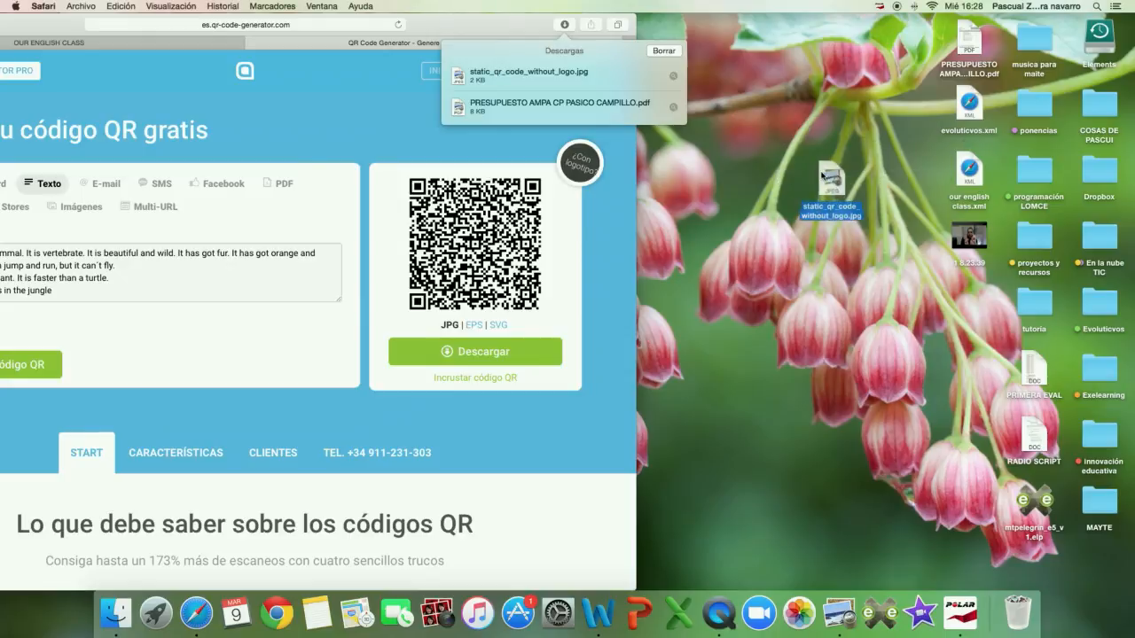
In a new tab, search Google for 'hotmail' and open the 'Iniciar sesión - Outlook' result.
click(488, 24)
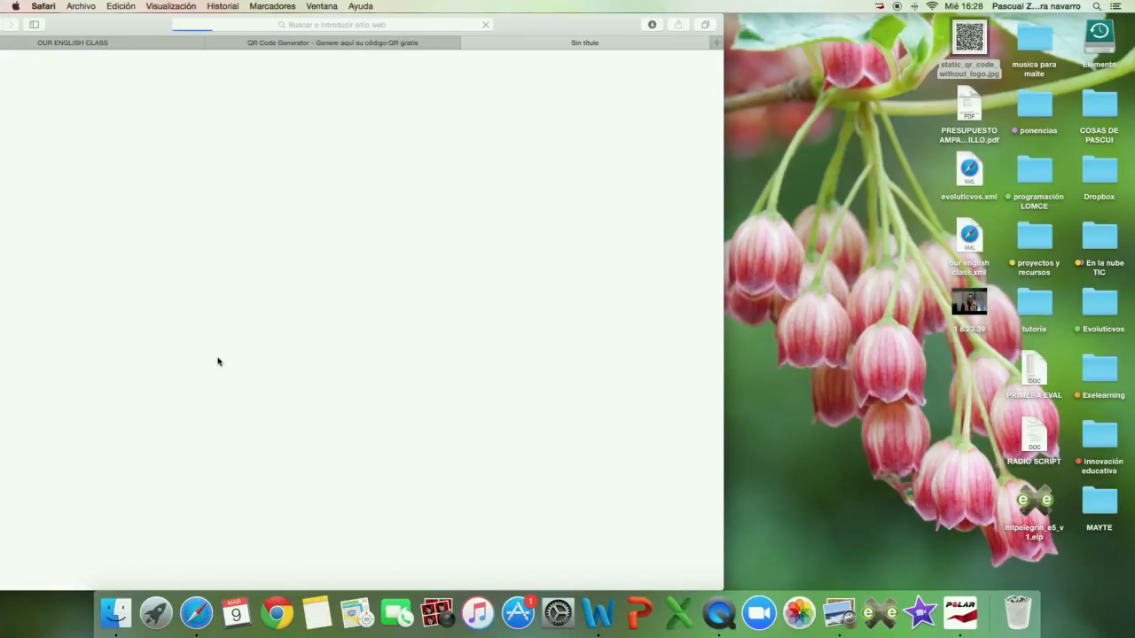
text(hotma)
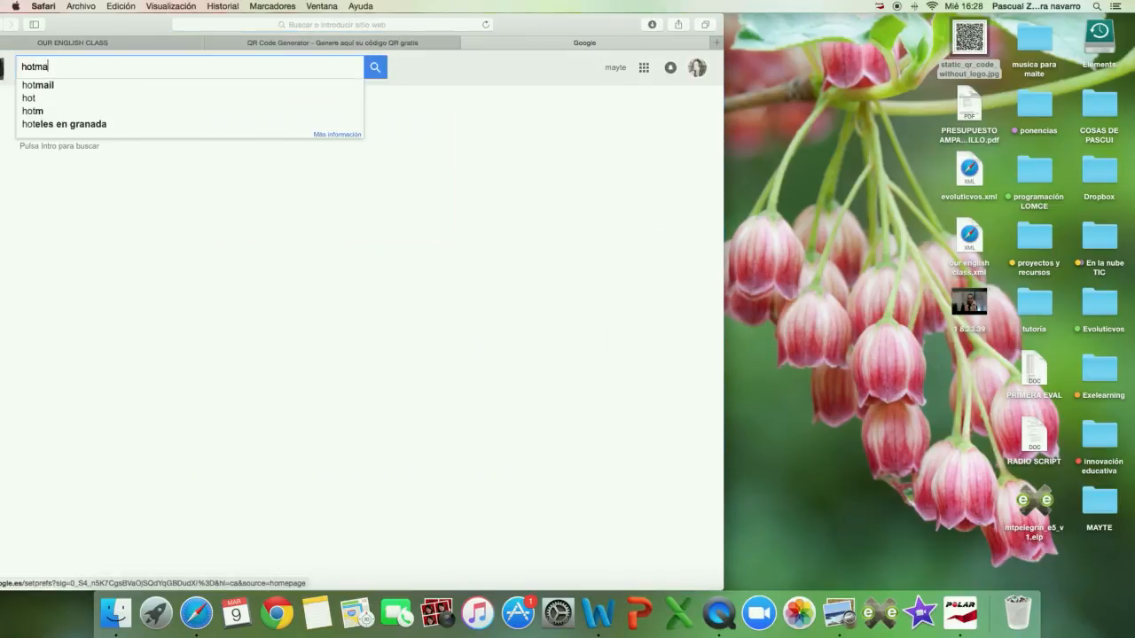
key(Enter)
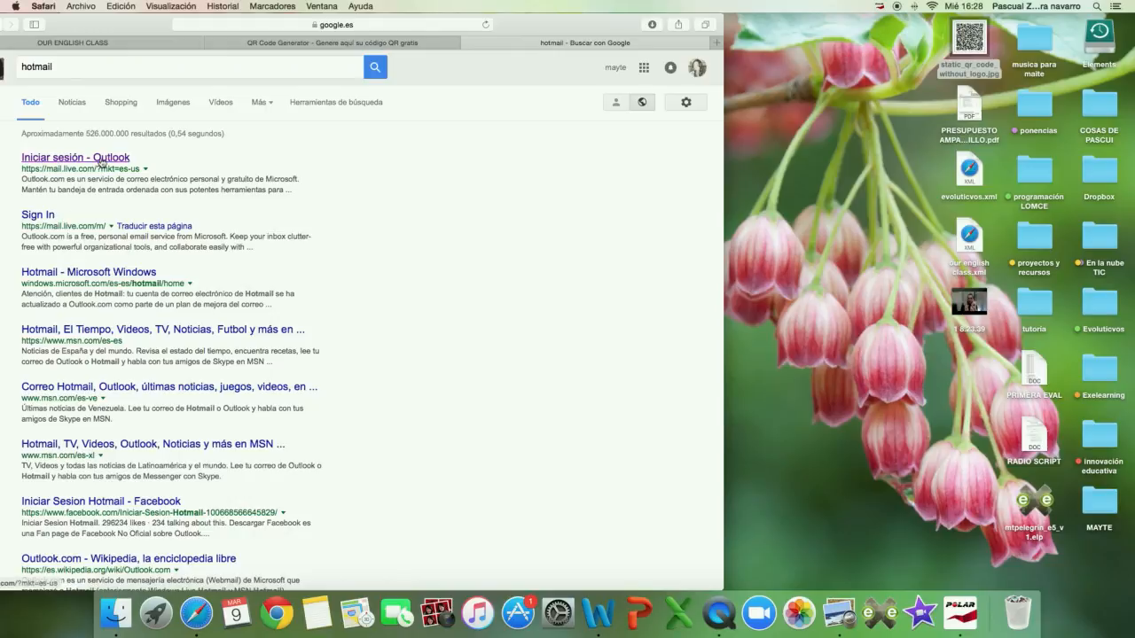
click(76, 157)
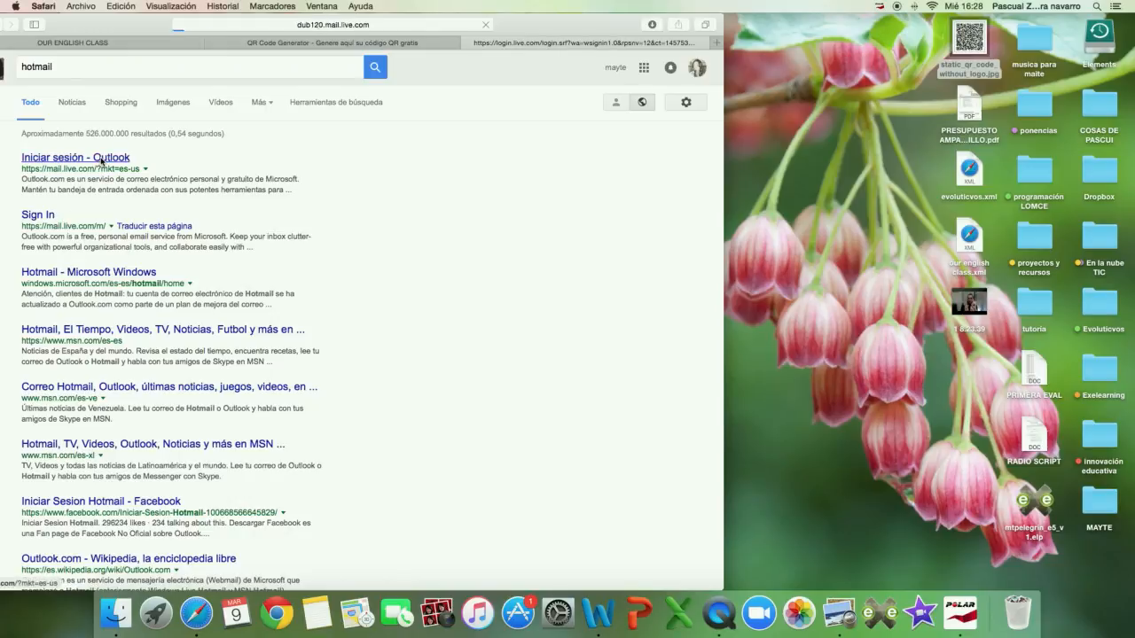
click(76, 157)
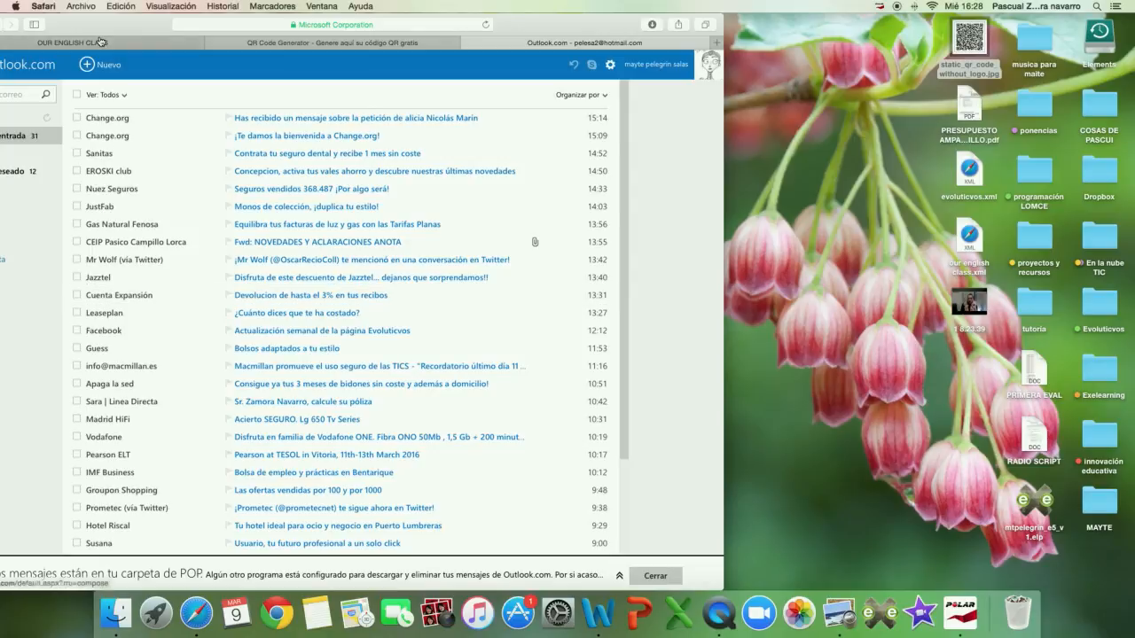
click(99, 64)
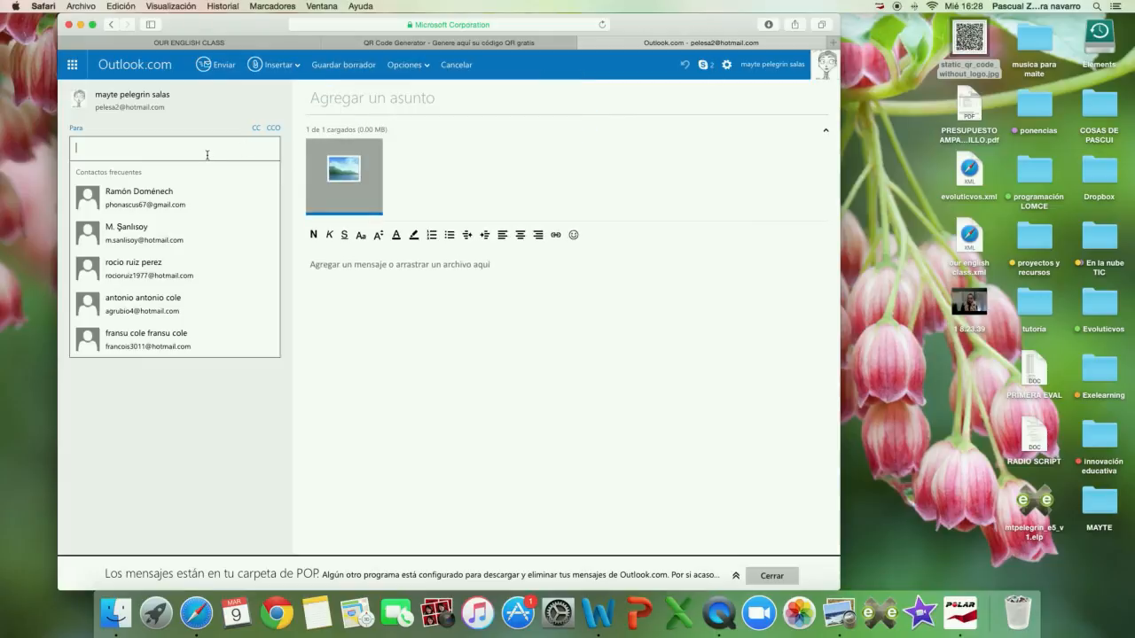
text(pelesa)
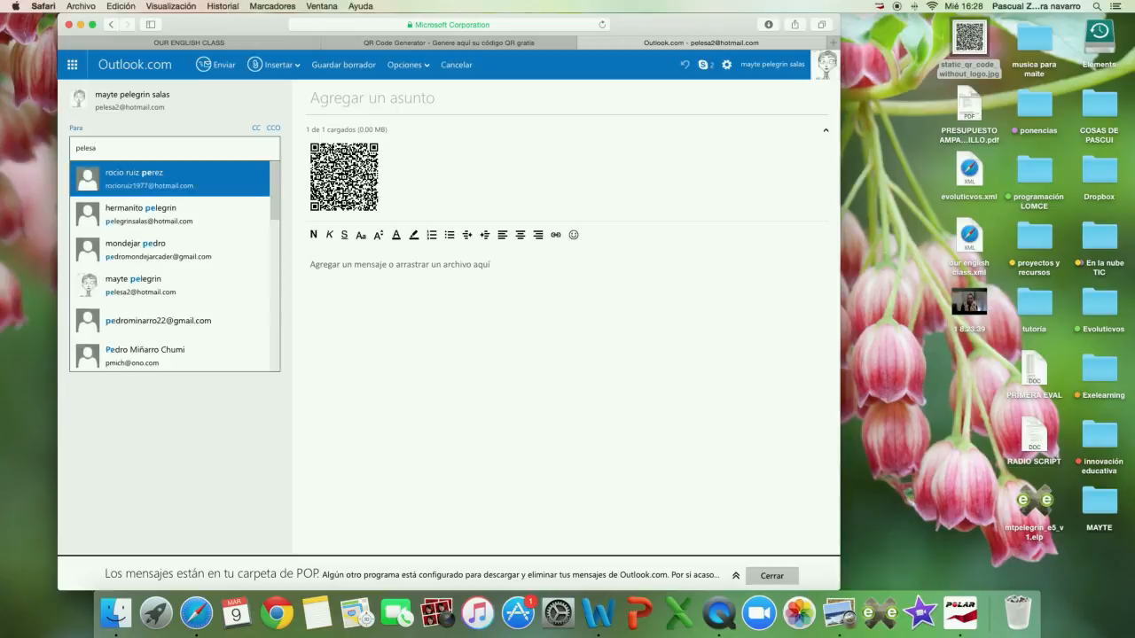
click(133, 283)
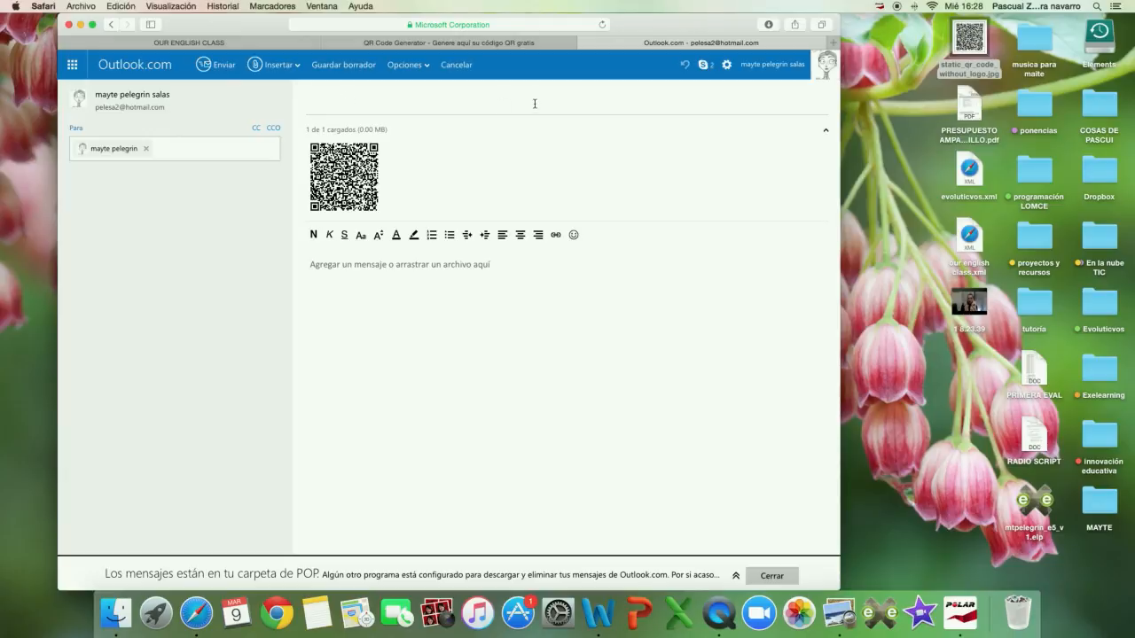
text(animal QR code)
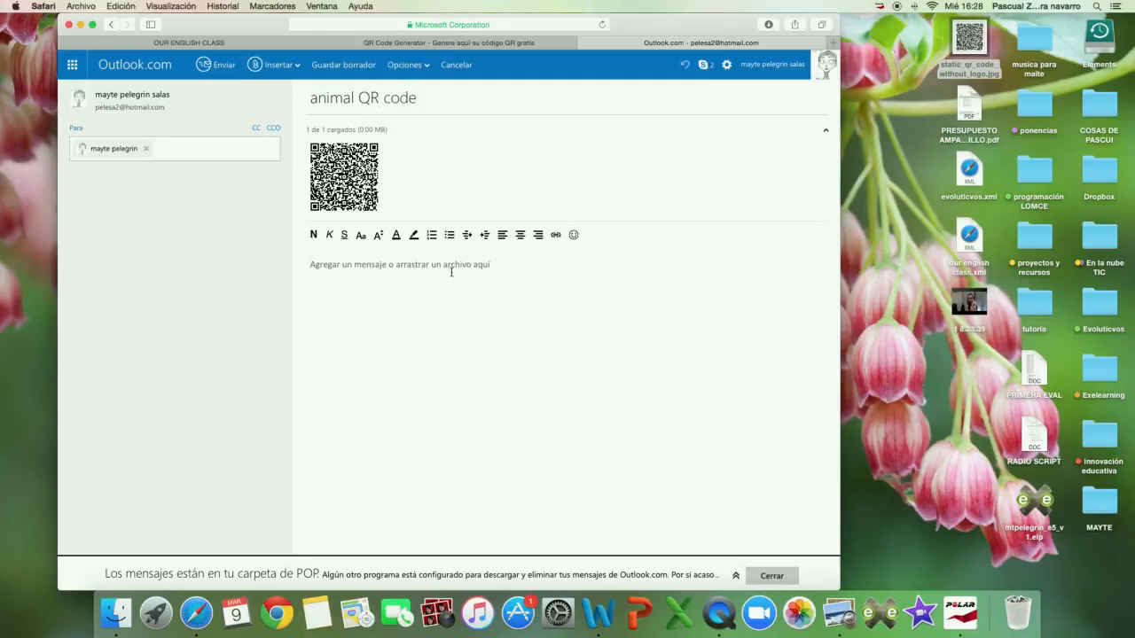
Write 'Hello', 'I am Mayte. My class is 5th B', the challenge line, 'I hope you like it', 'Bye!!'.
click(450, 265)
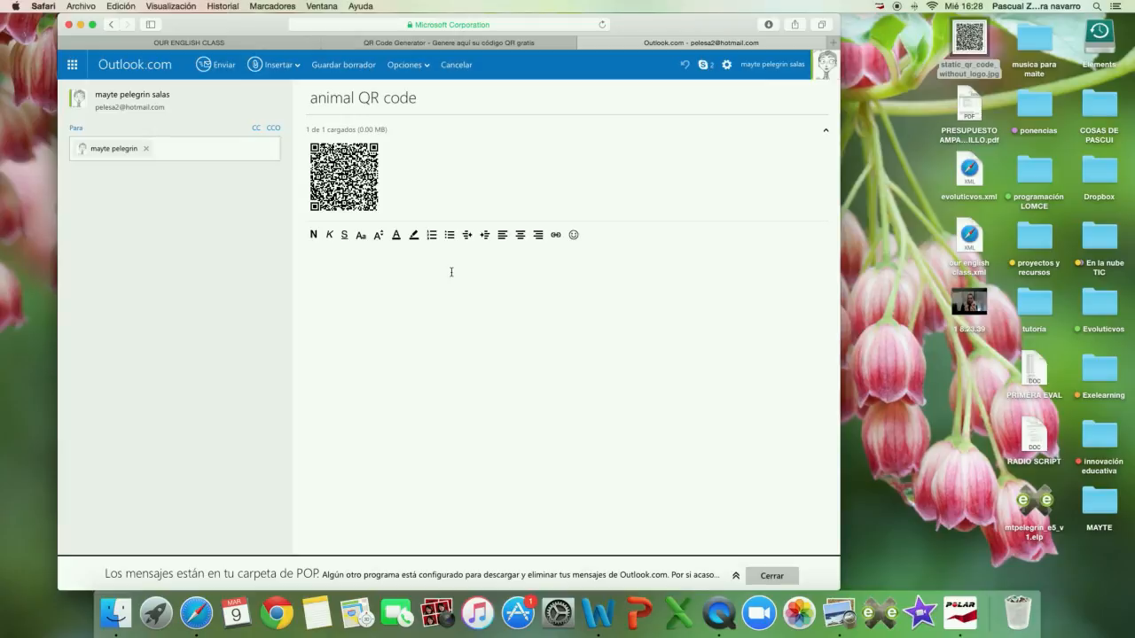
text(Hello!!)
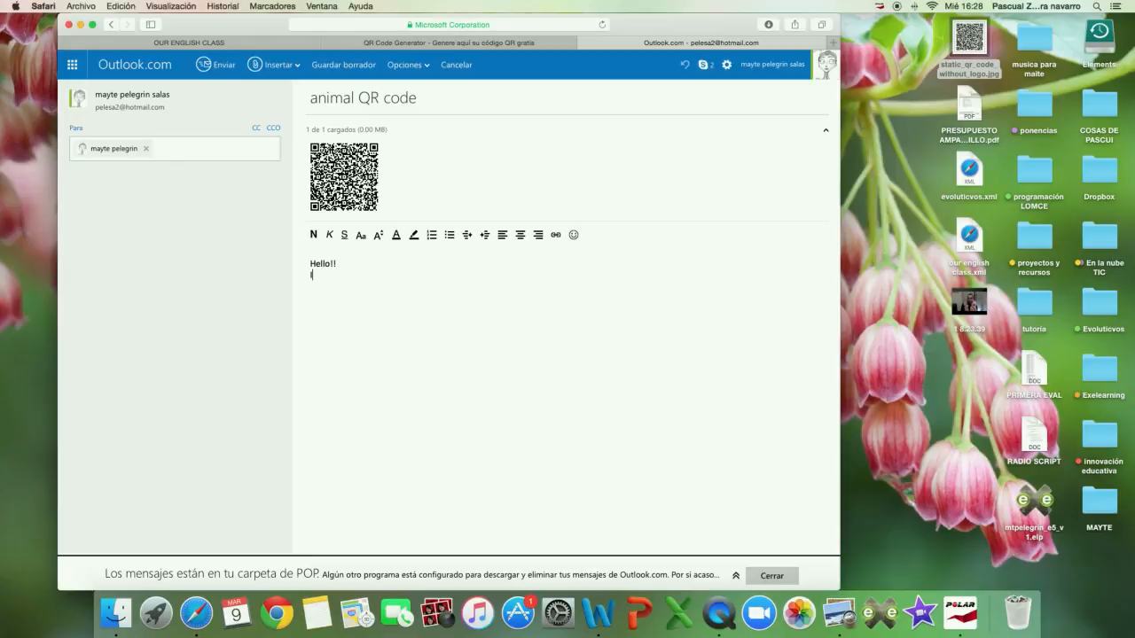
text(I am Mayt)
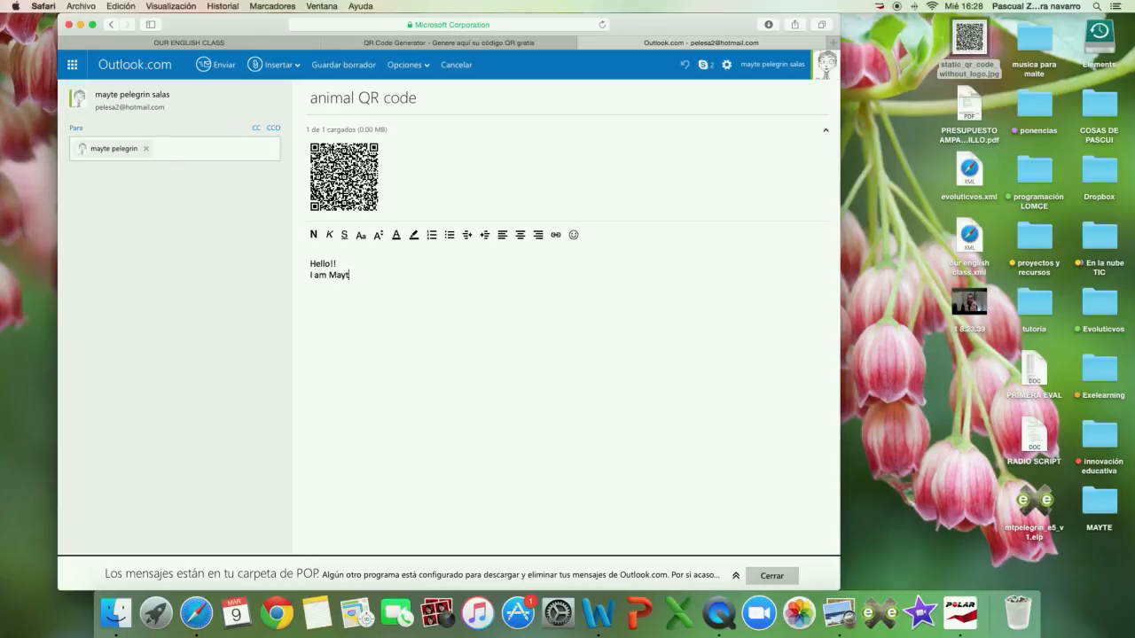
text(e.)
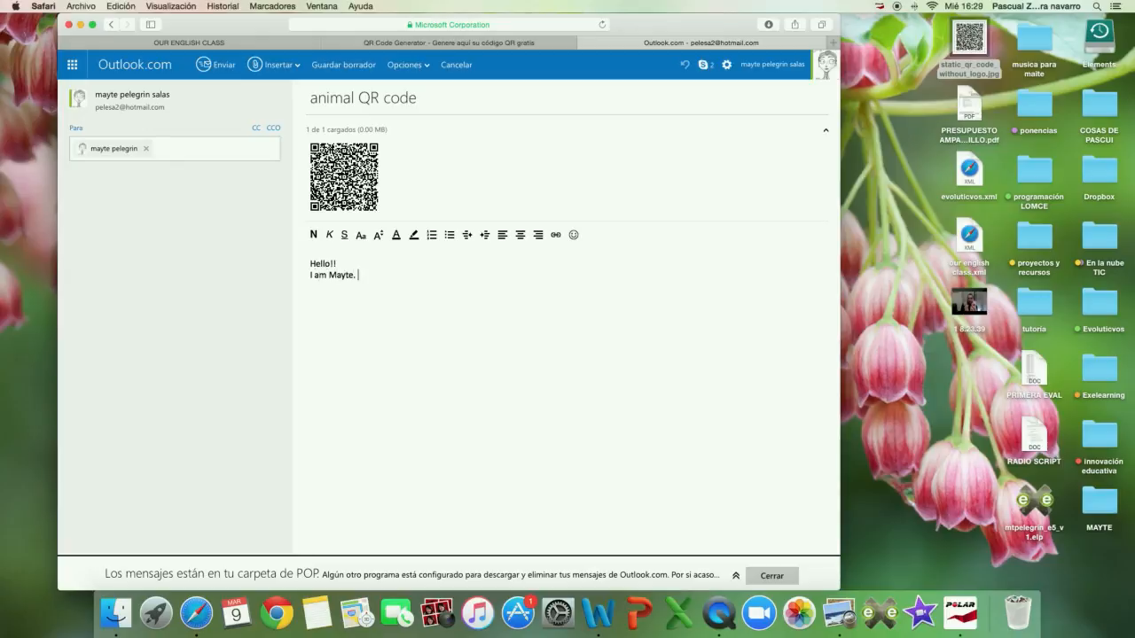
text(My class is)
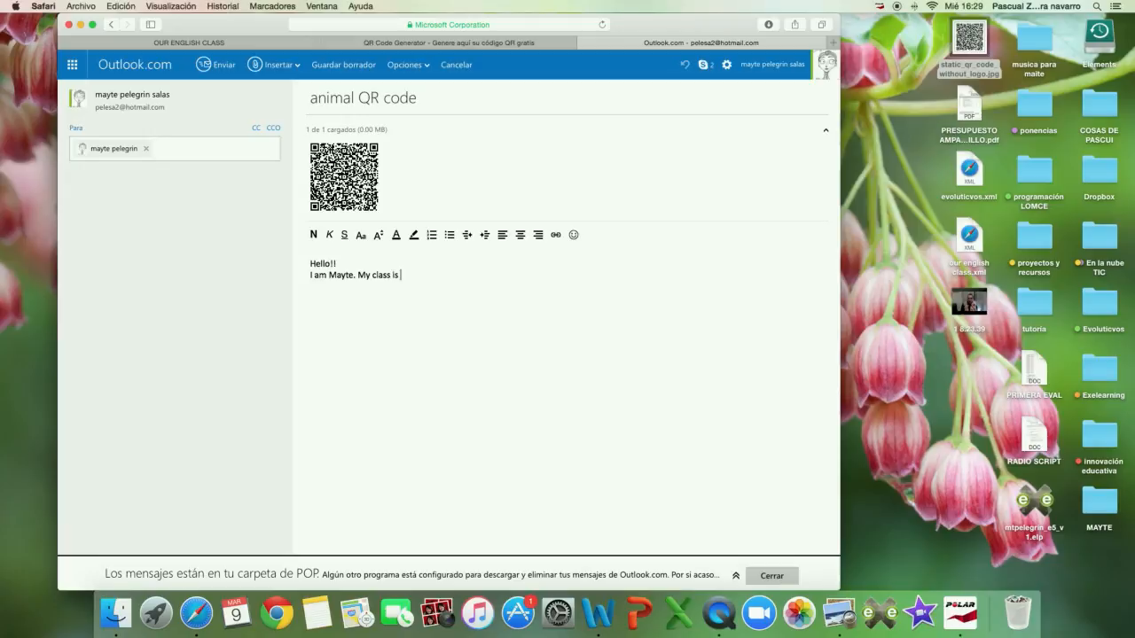
text(5th B. Th)
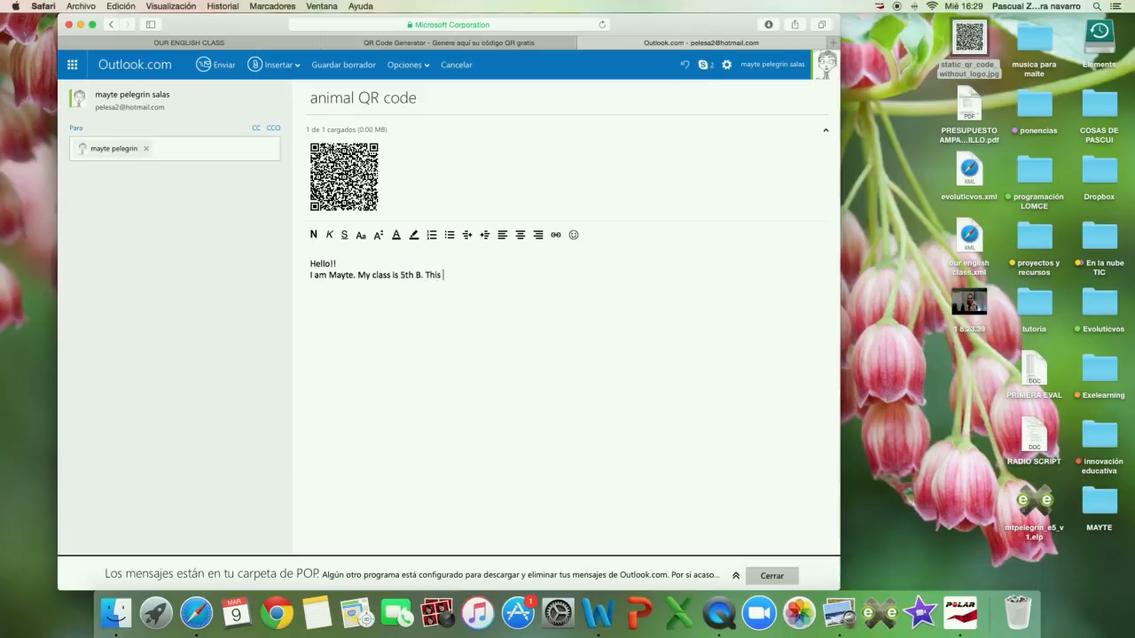
text(is my challenge)
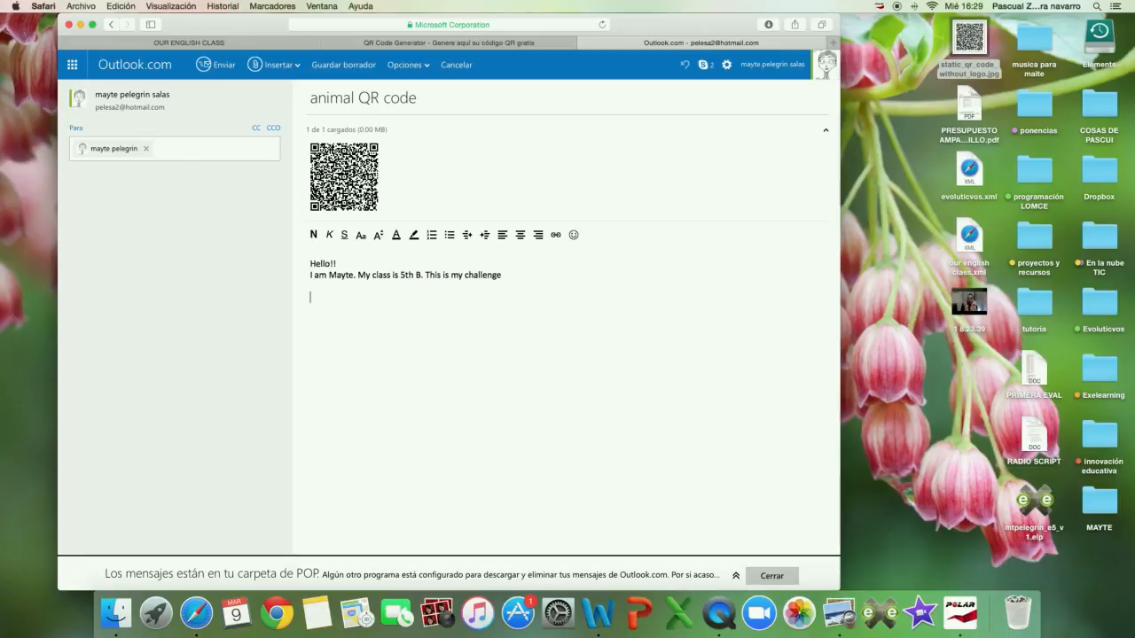
text(I hope you)
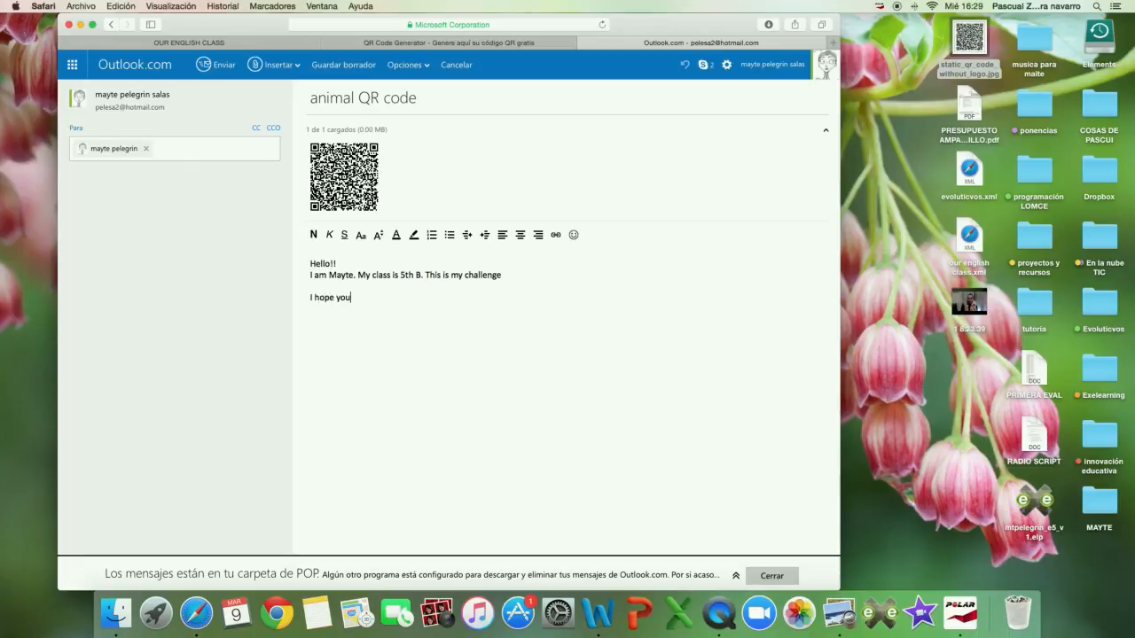
text(like it)
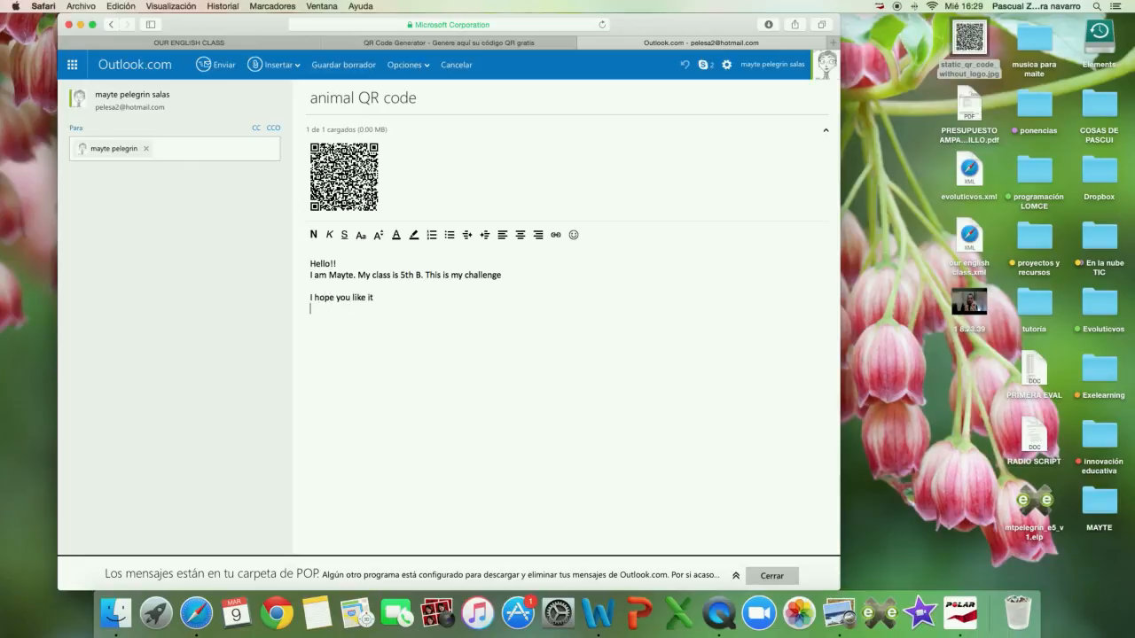
text(Bye)
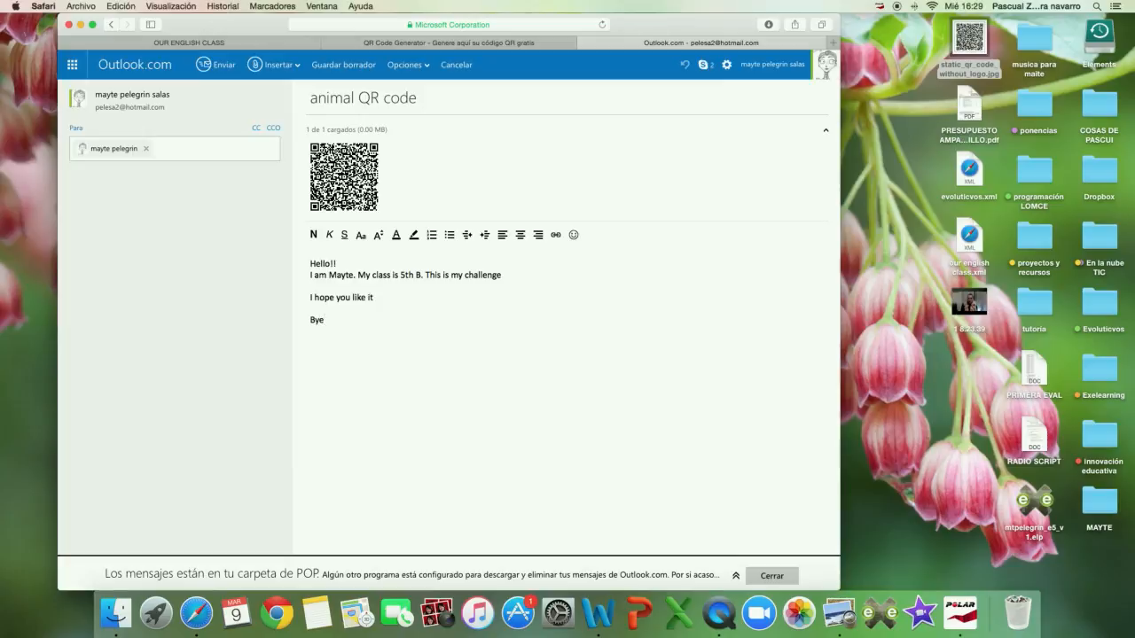
text(!!)
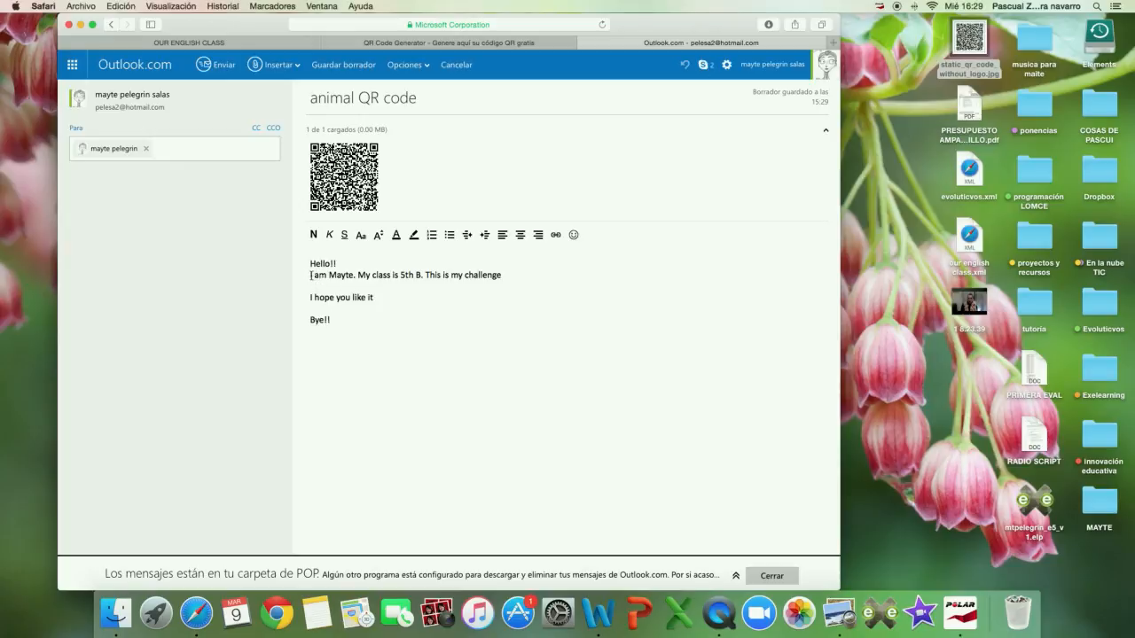
drag(309, 275, 417, 275)
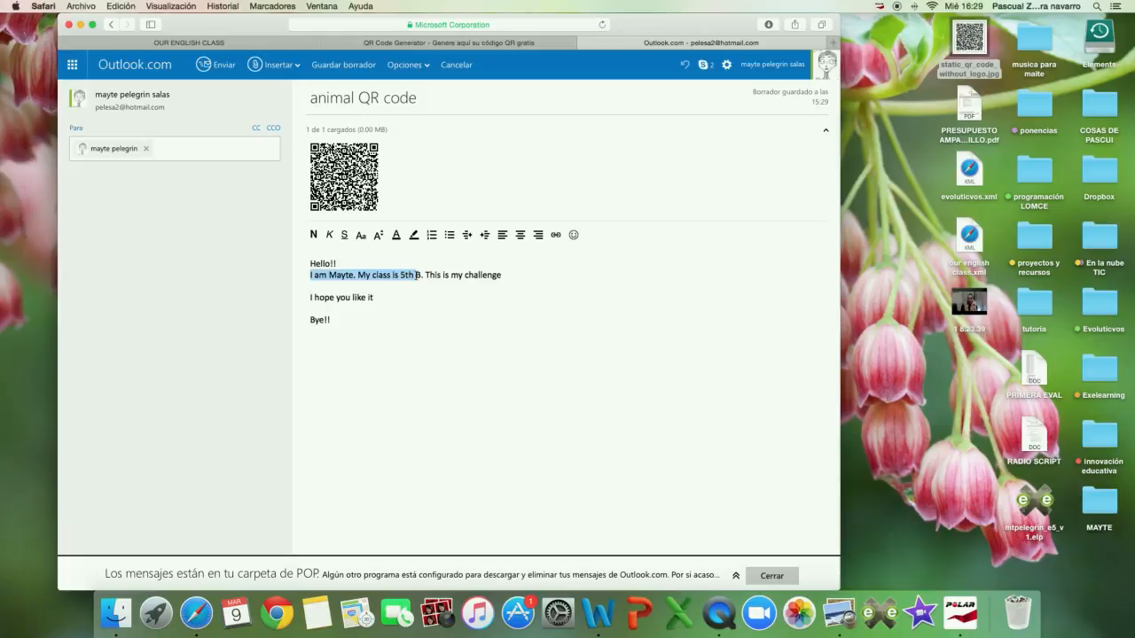
click(312, 235)
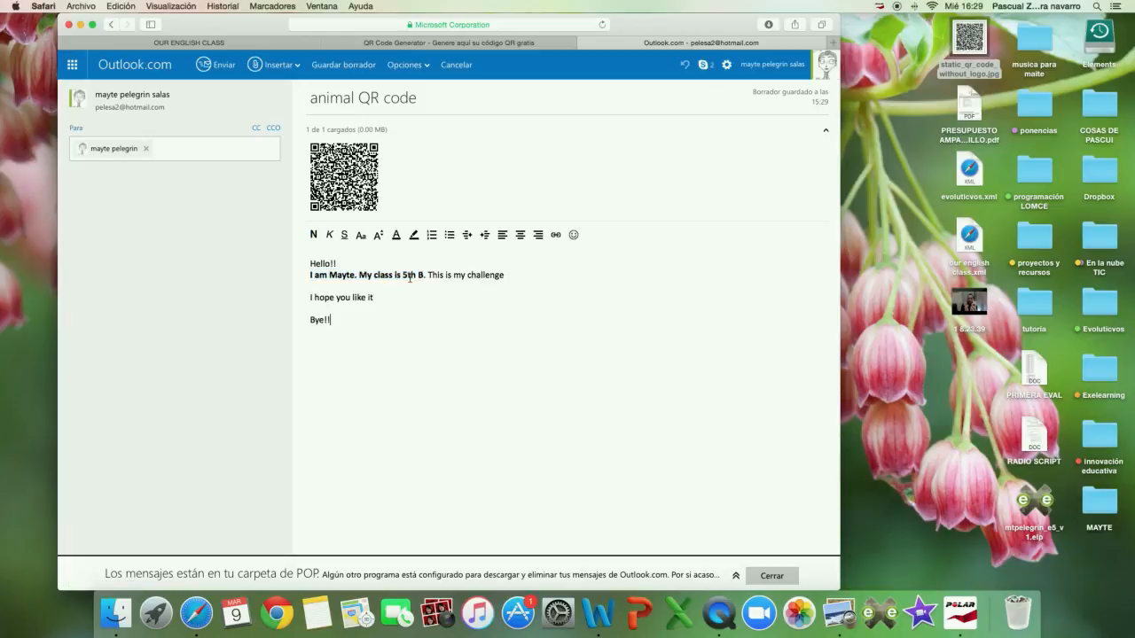
click(215, 64)
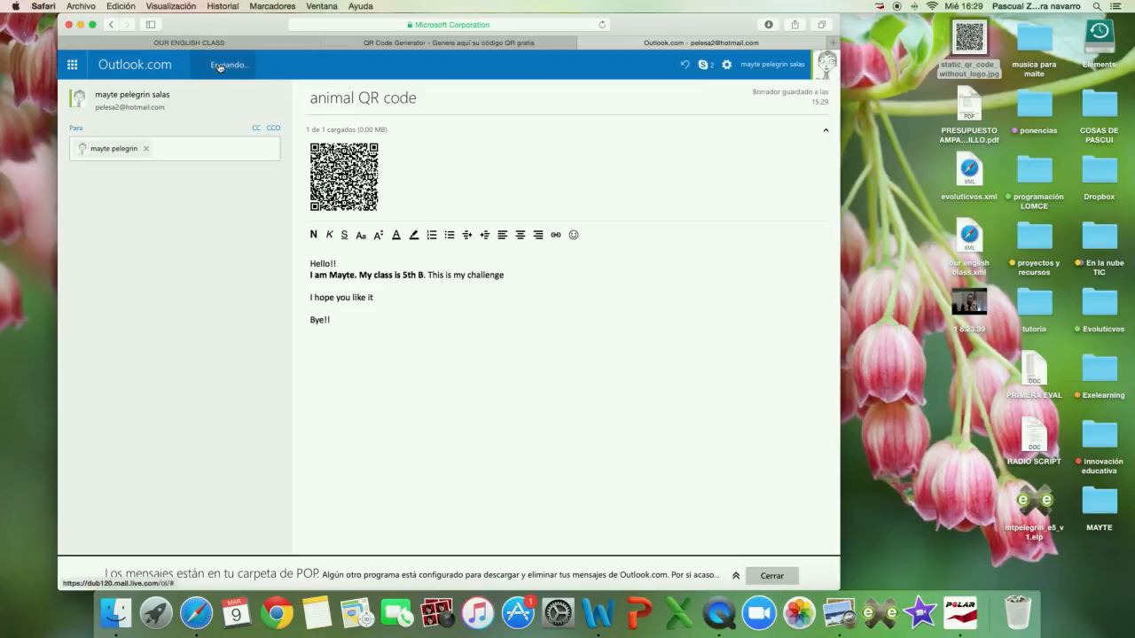
click(230, 64)
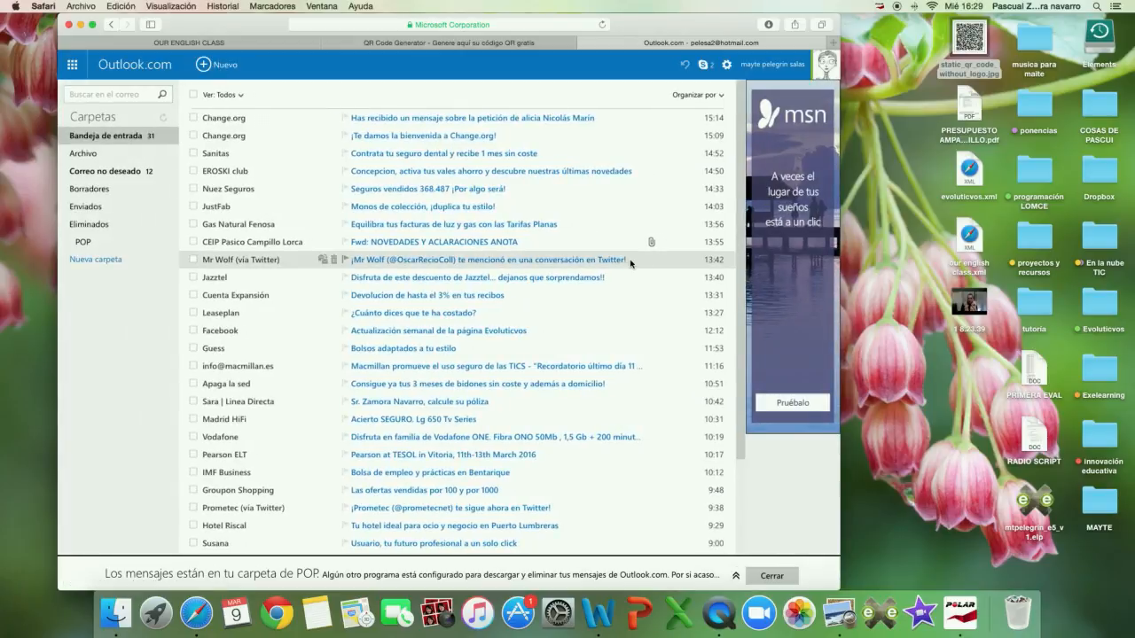
mouse_move(720, 612)
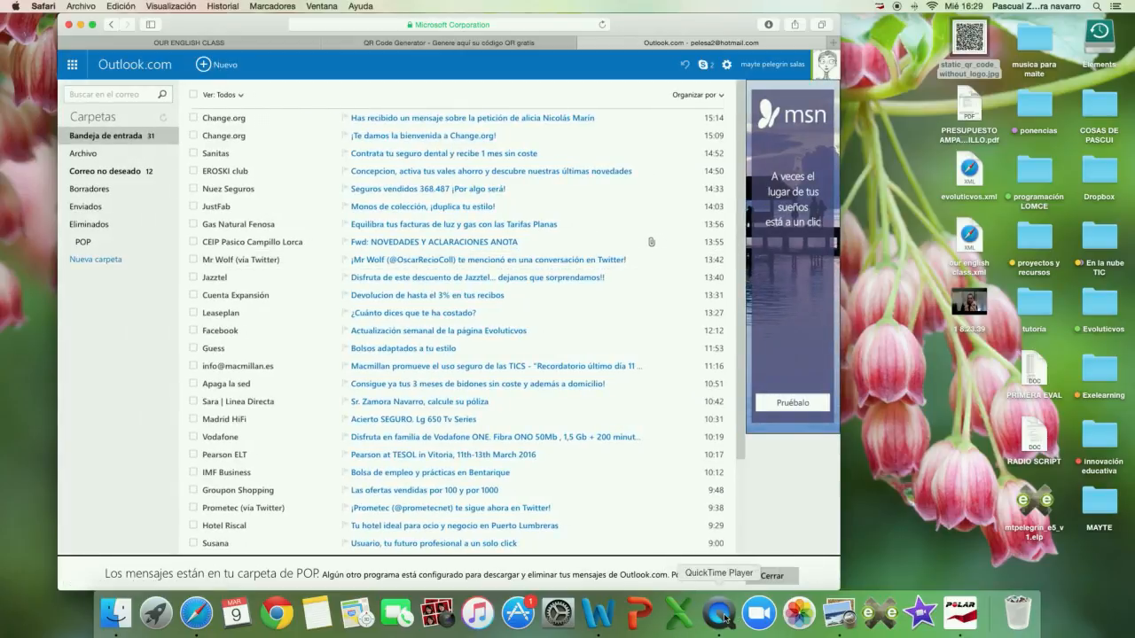